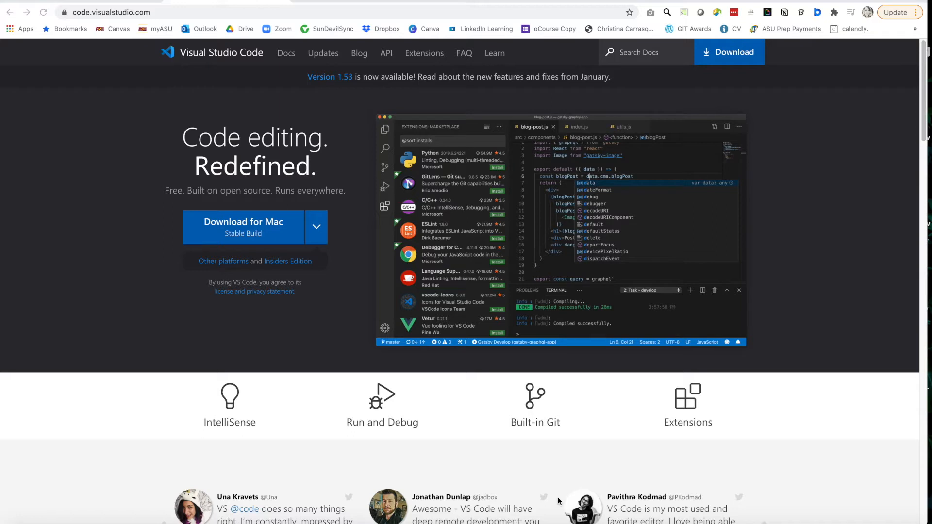
{"action": "mouse_move", "coordinate": [547, 488]}
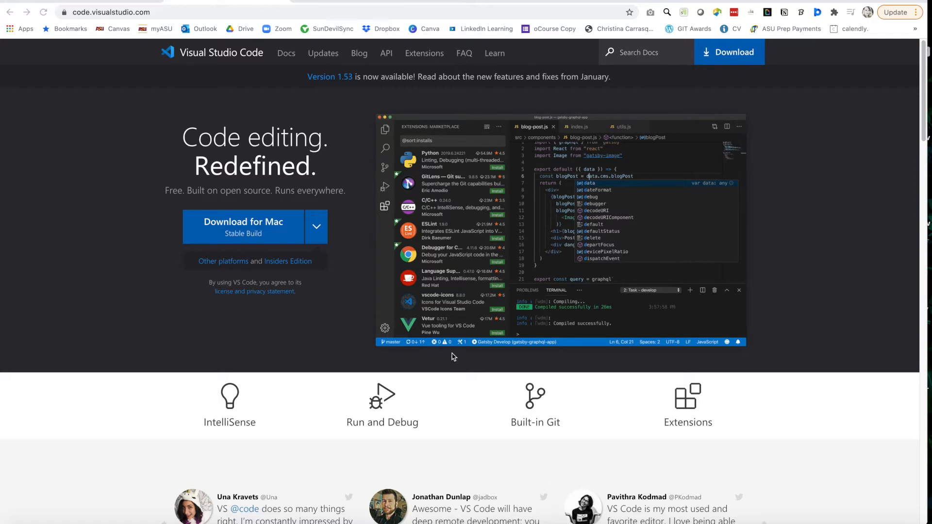
{"action": "mouse_move", "coordinate": [274, 200]}
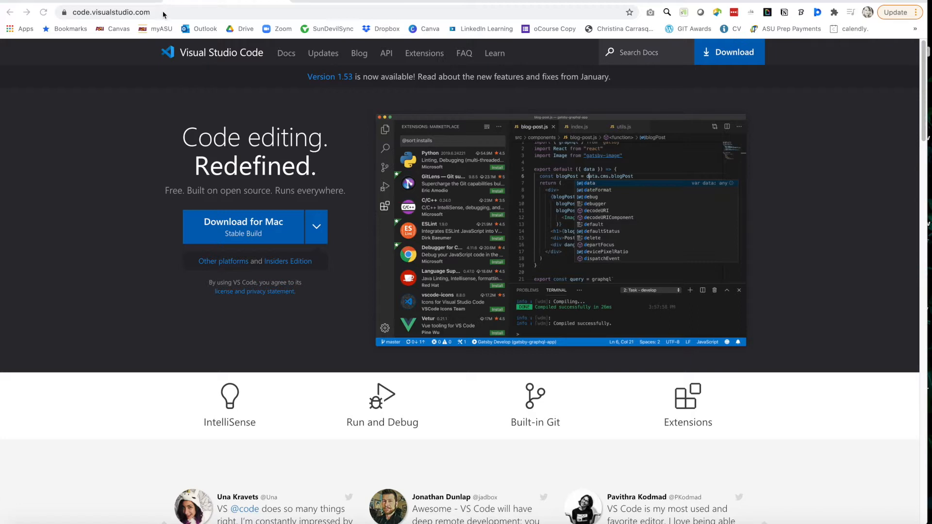
Step: Select the code.visualstudio.com address in the Chrome address bar
{"action": "left_click", "coordinate": [110, 11]}
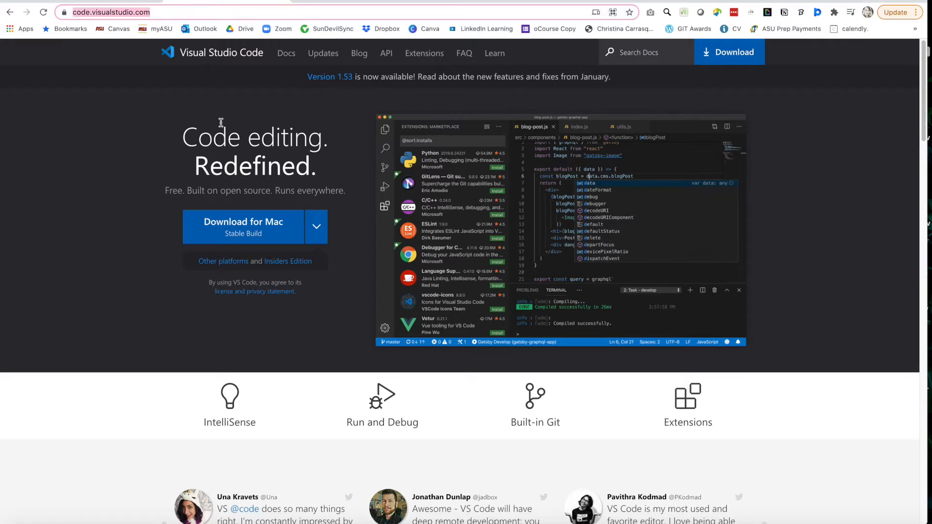
{"action": "mouse_move", "coordinate": [271, 247]}
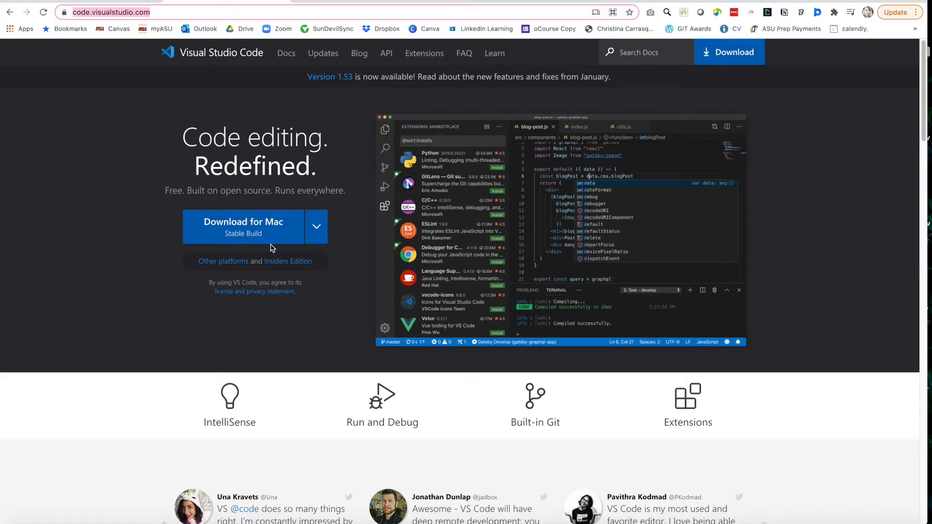
{"action": "mouse_move", "coordinate": [278, 227]}
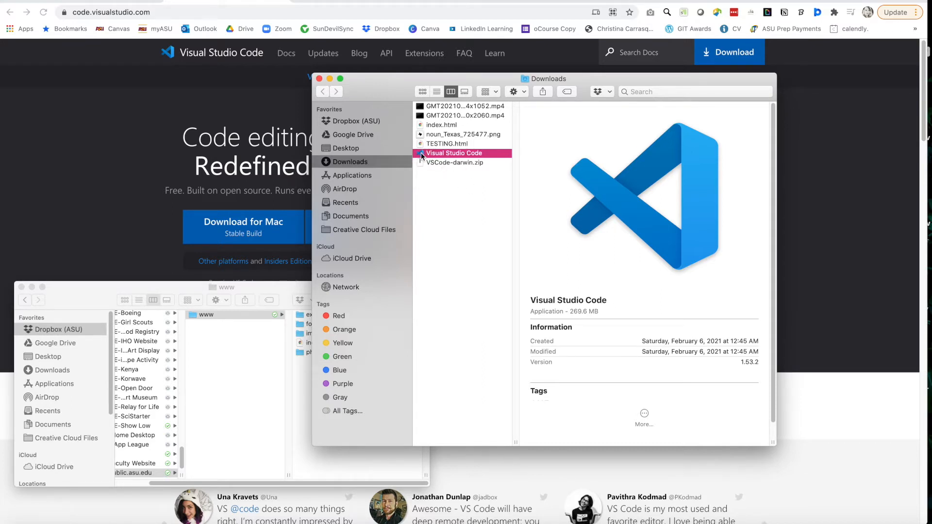
{"action": "mouse_move", "coordinate": [398, 206]}
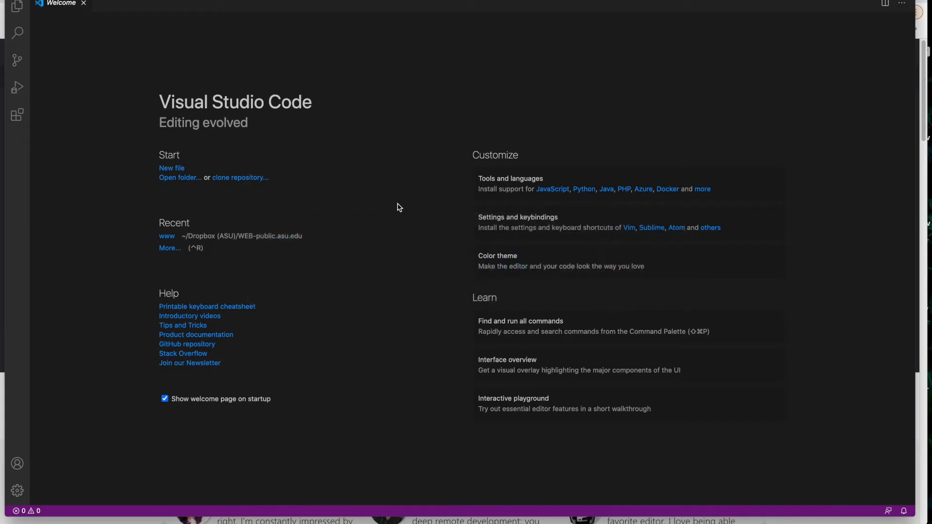
{"action": "mouse_move", "coordinate": [373, 197]}
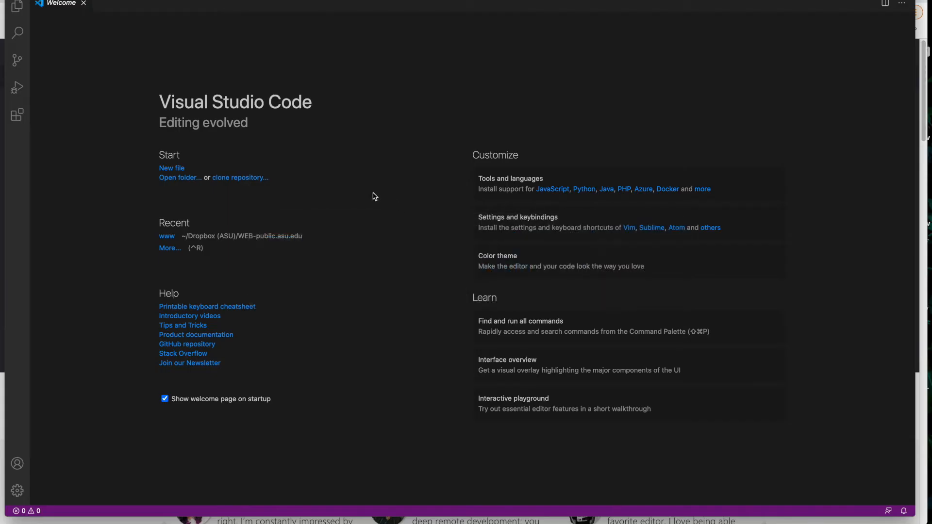
{"action": "mouse_move", "coordinate": [478, 168]}
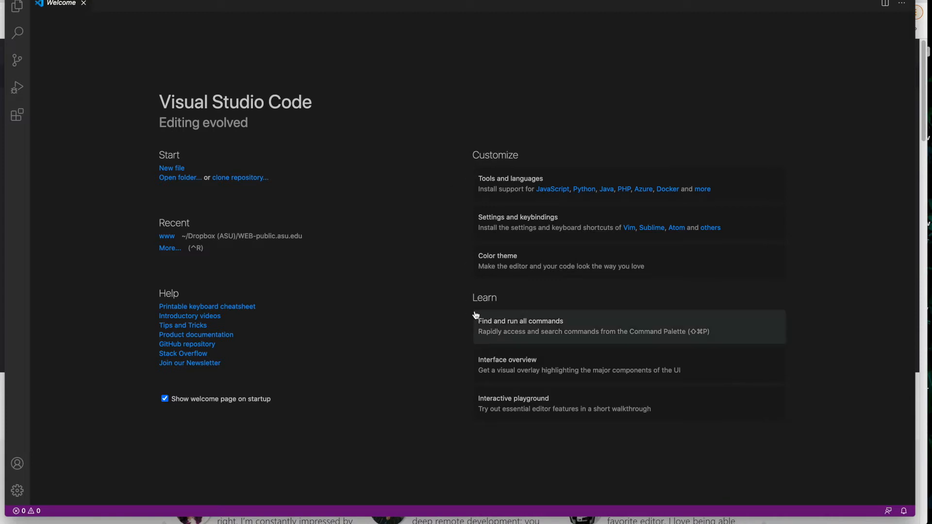
{"action": "mouse_move", "coordinate": [116, 53]}
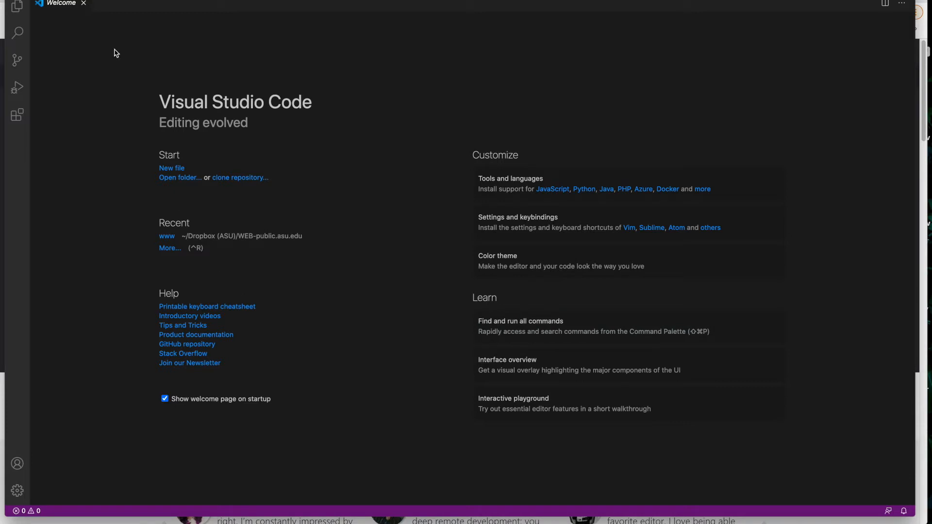
{"action": "mouse_move", "coordinate": [17, 9]}
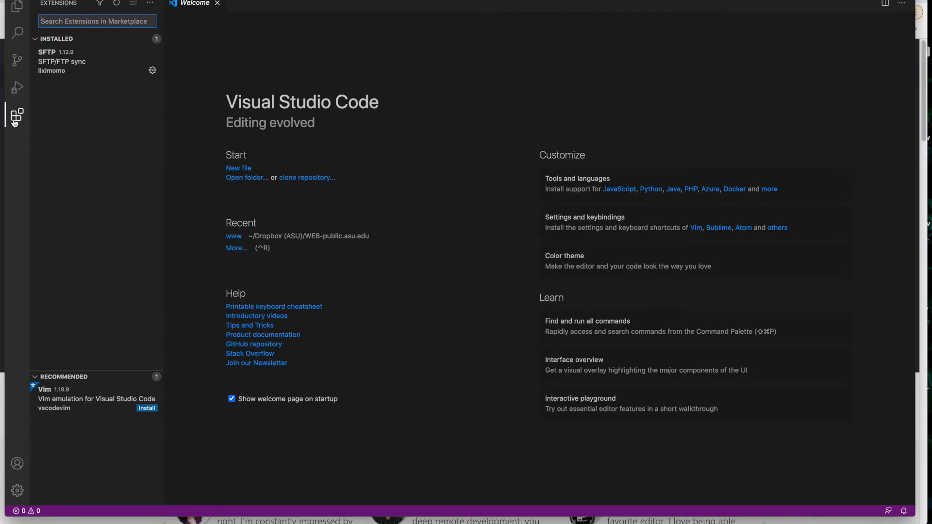
{"action": "mouse_move", "coordinate": [16, 115]}
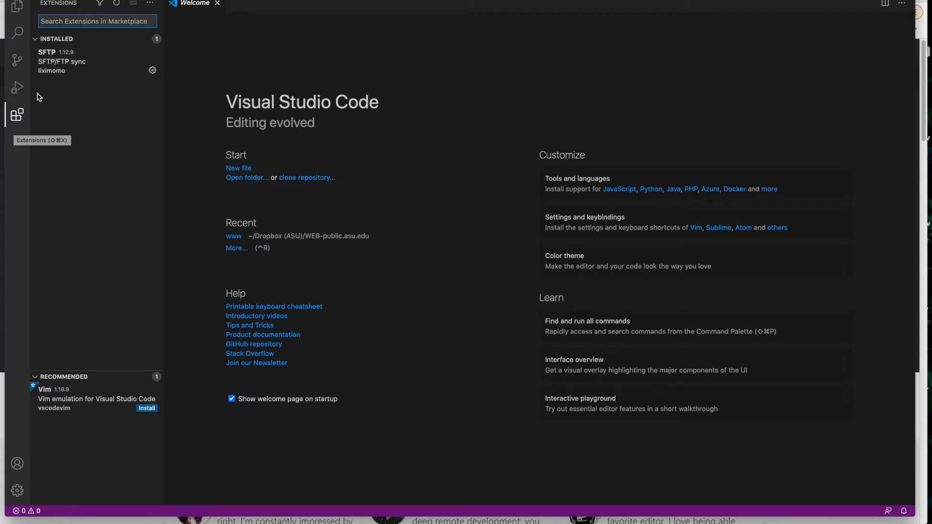
Step: Search the extension marketplace for SFTP
{"action": "type", "text": "s"}
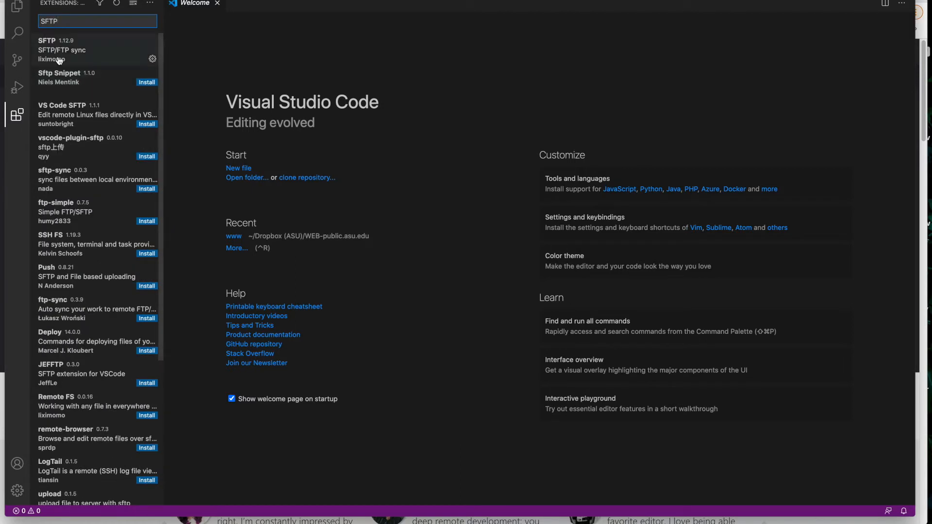
{"action": "mouse_move", "coordinate": [71, 64]}
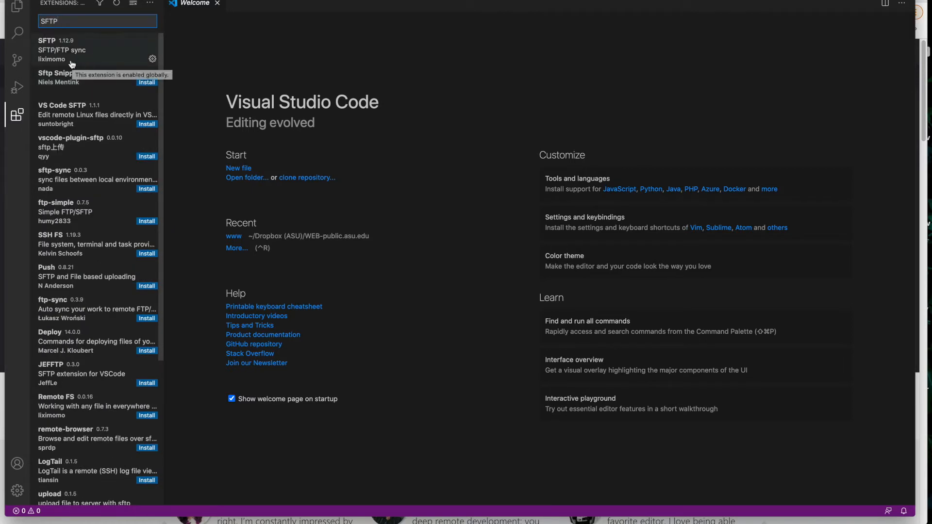
Step: View the liximomo SFTP extension's Details page and read through its features and usage
{"action": "left_click", "coordinate": [77, 50]}
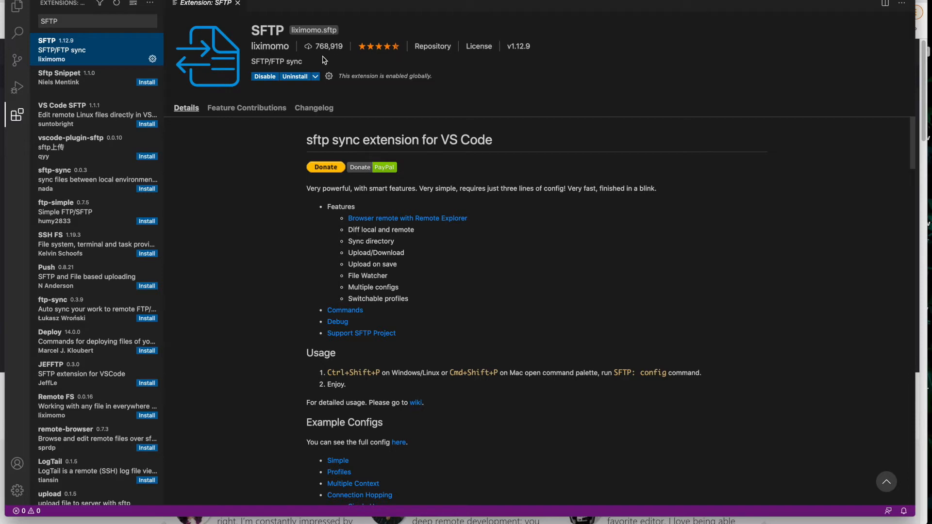
{"action": "scroll", "scroll_direction": "down", "scroll_amount": 3}
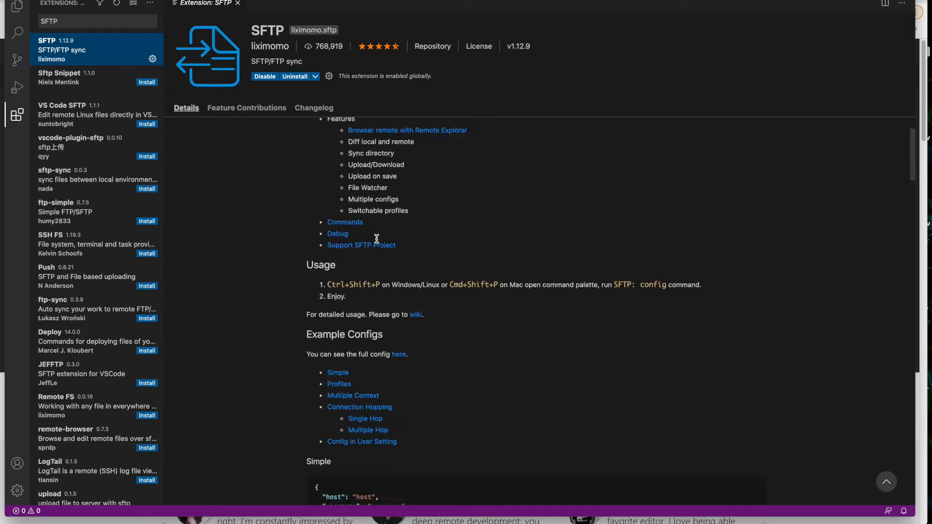
{"action": "scroll", "scroll_direction": "down", "scroll_amount": 3}
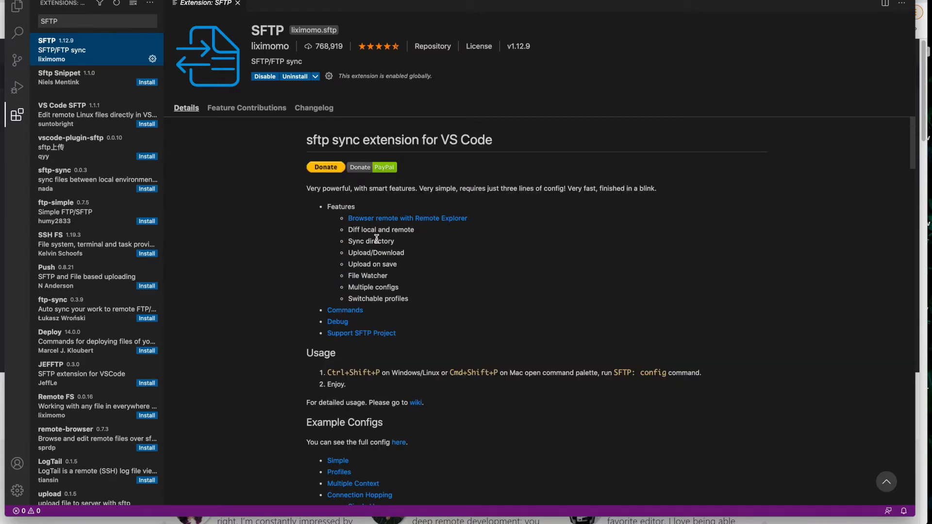
{"action": "mouse_move", "coordinate": [300, 88]}
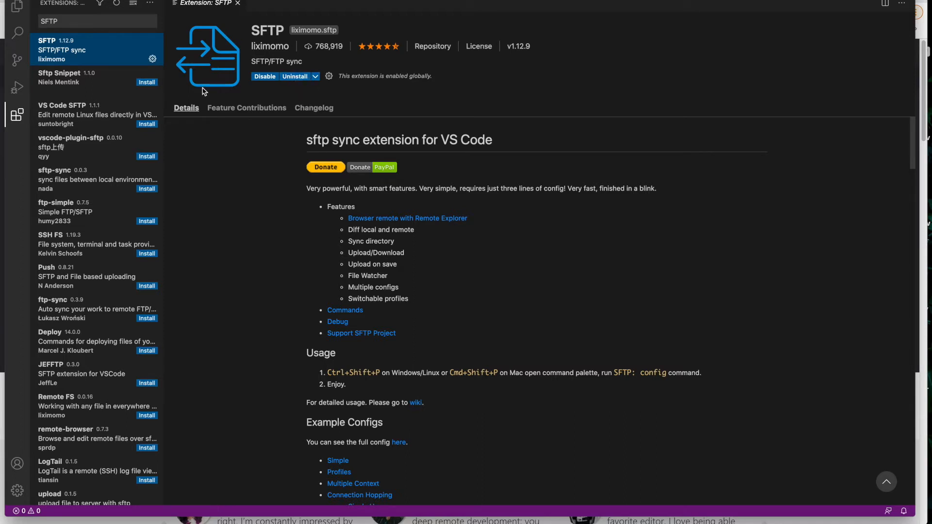
{"action": "mouse_move", "coordinate": [17, 114]}
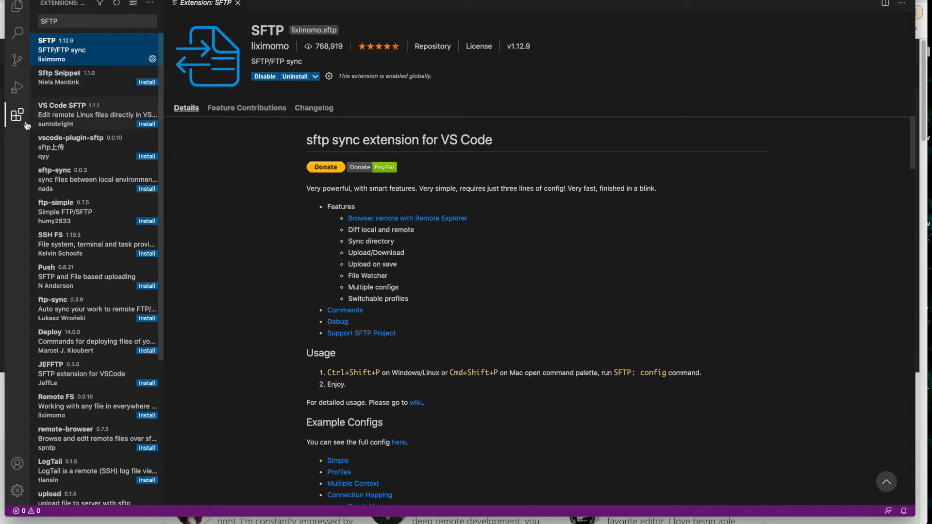
{"action": "mouse_move", "coordinate": [16, 87]}
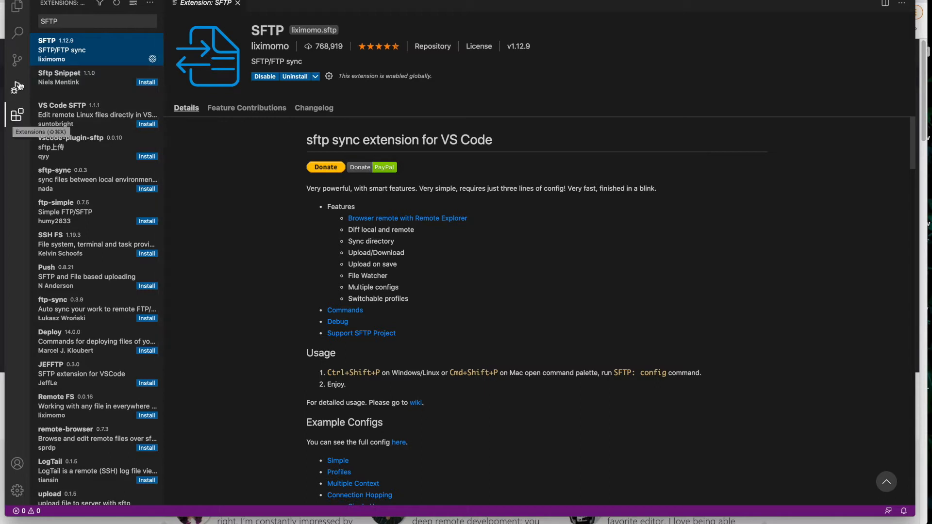
{"action": "mouse_move", "coordinate": [16, 5]}
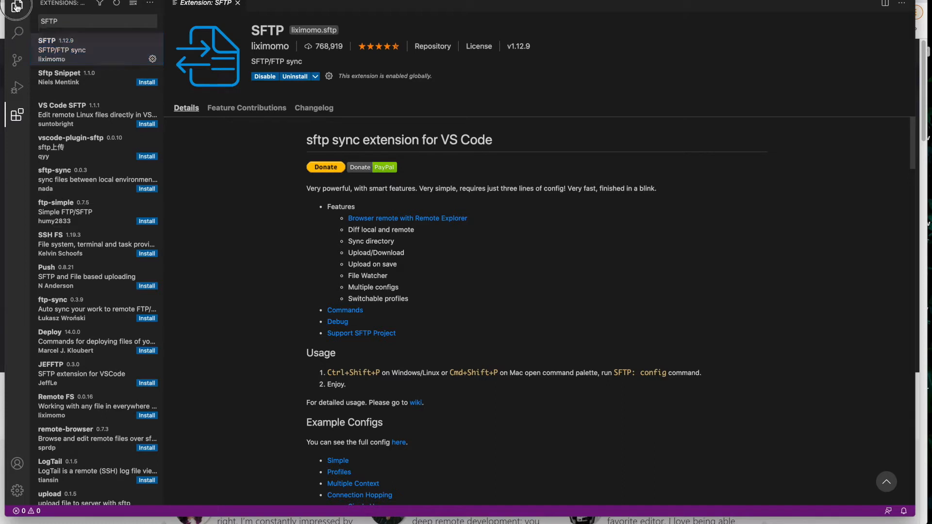
Step: Return to the Explorer, close the Extension: SFTP editor and expand the No Folder Opened section
{"action": "left_click", "coordinate": [16, 8]}
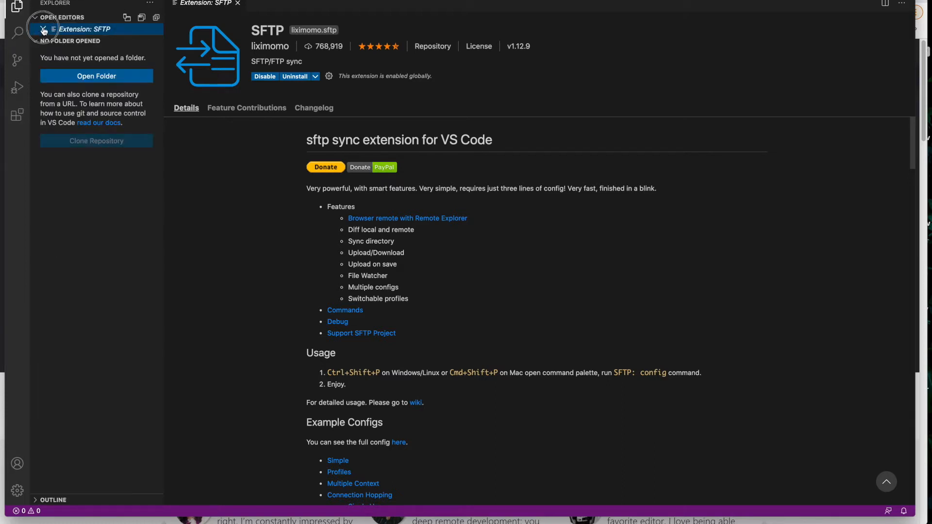
{"action": "left_click", "coordinate": [237, 4]}
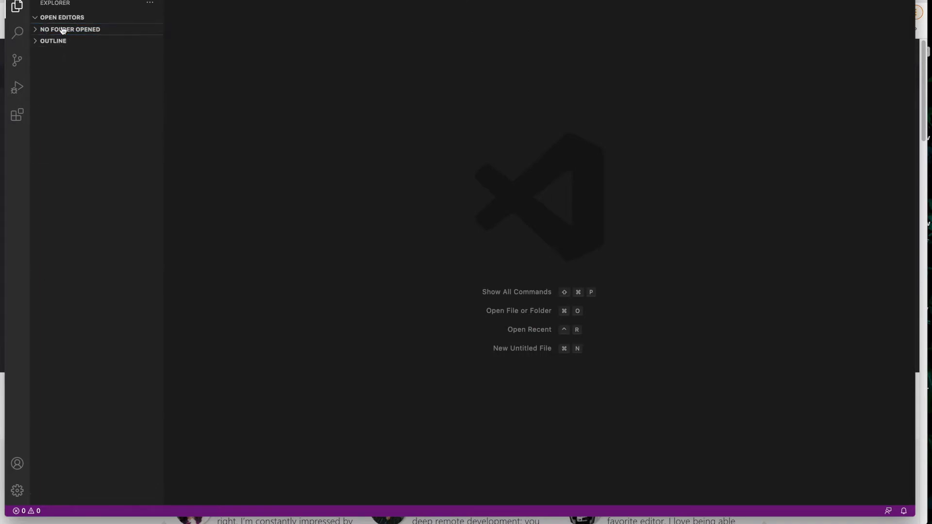
{"action": "left_click", "coordinate": [70, 29]}
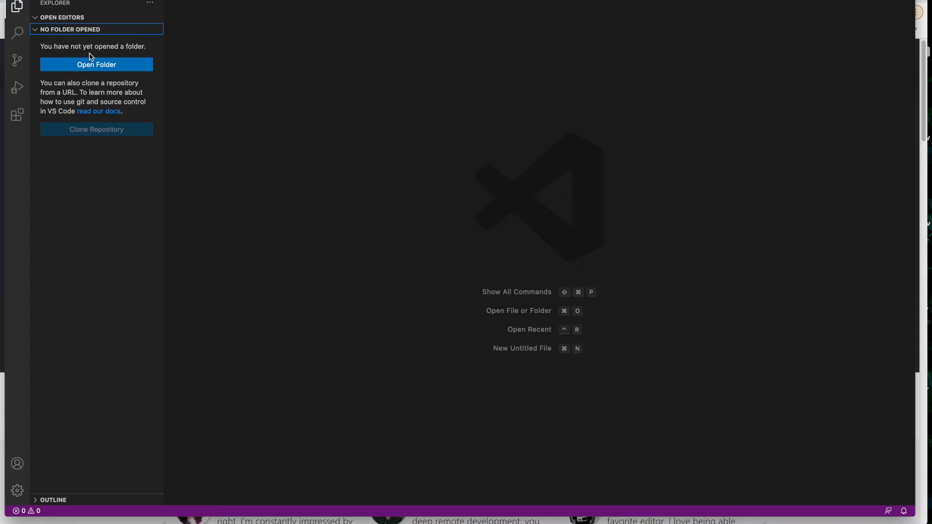
{"action": "mouse_move", "coordinate": [92, 71]}
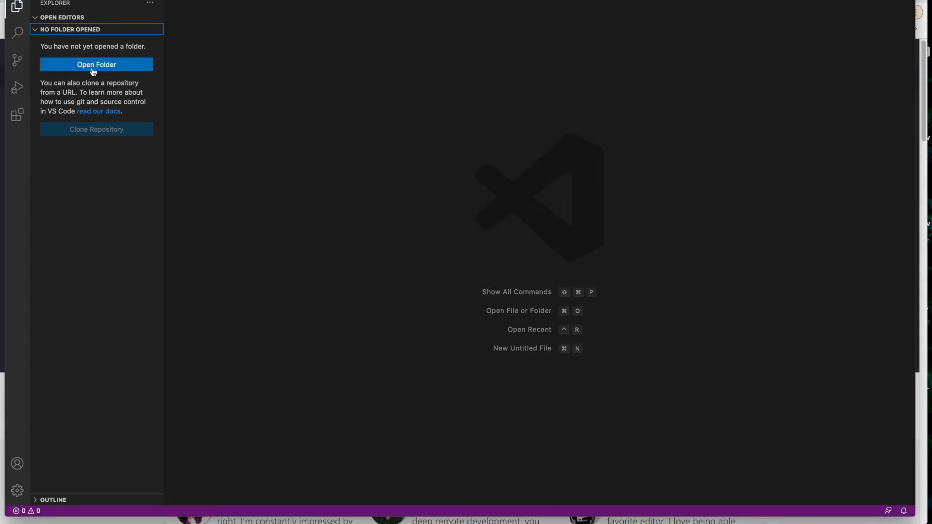
Step: In the Open Folder dialog browse Dropbox into WEB-public.asu.edu and then its www subfolder
{"action": "left_click", "coordinate": [96, 64]}
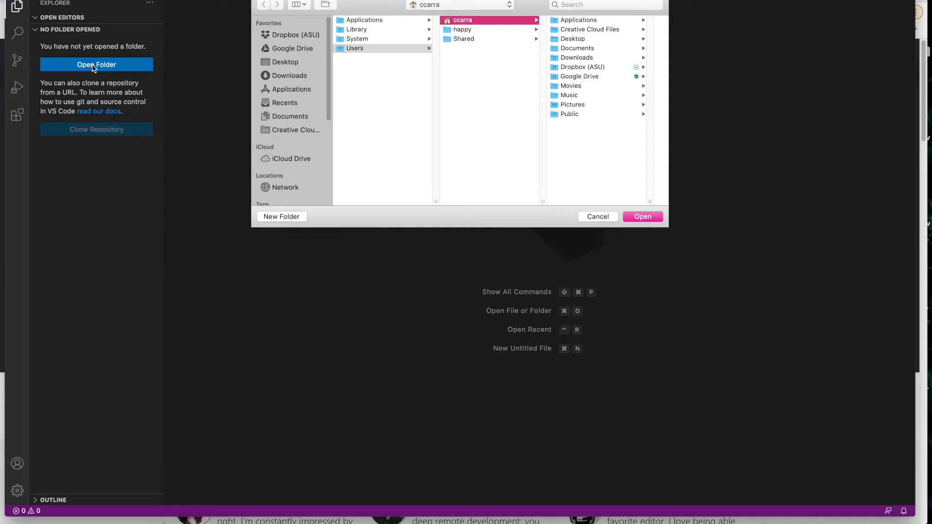
{"action": "mouse_move", "coordinate": [317, 43]}
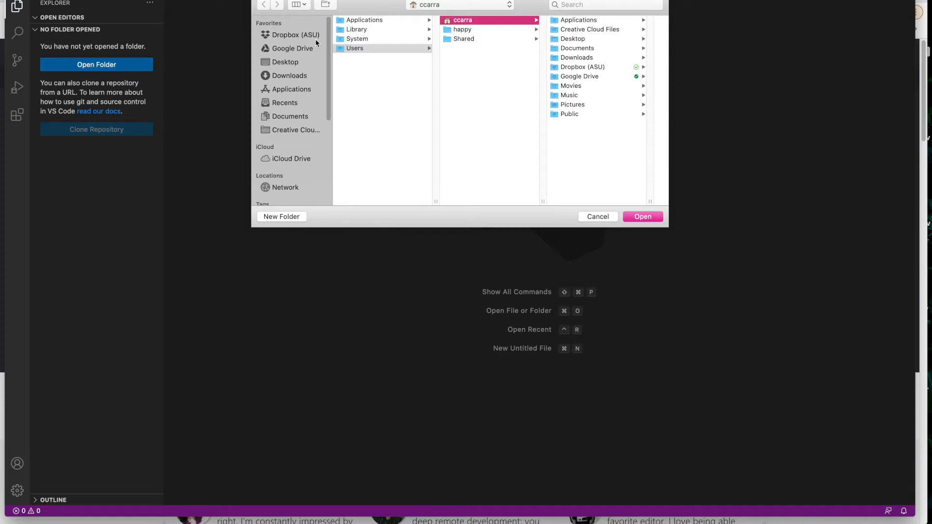
{"action": "left_click", "coordinate": [295, 35]}
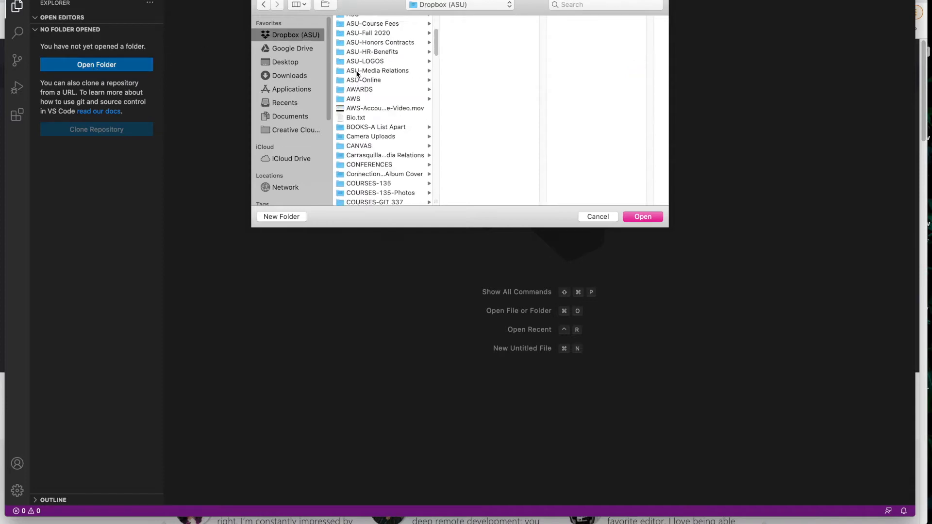
{"action": "scroll", "scroll_direction": "down", "scroll_amount": 3}
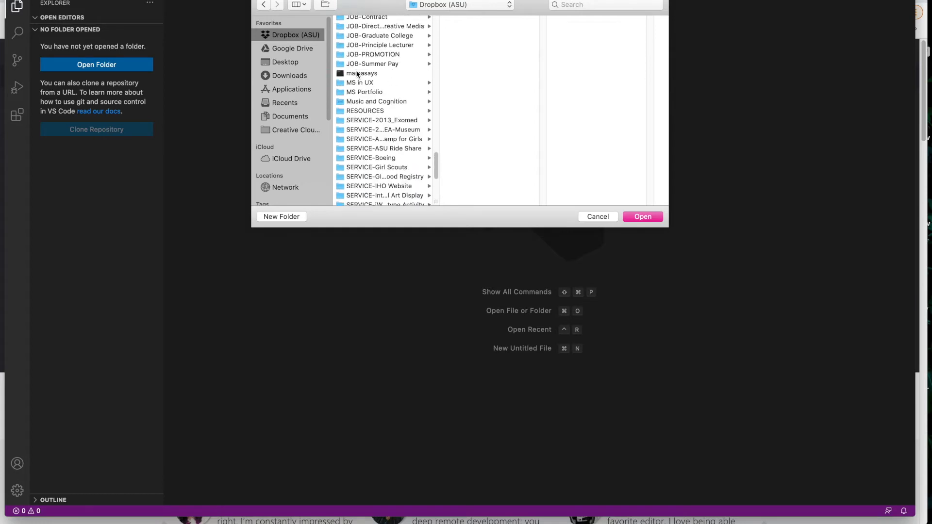
{"action": "scroll", "scroll_direction": "down", "scroll_amount": 3}
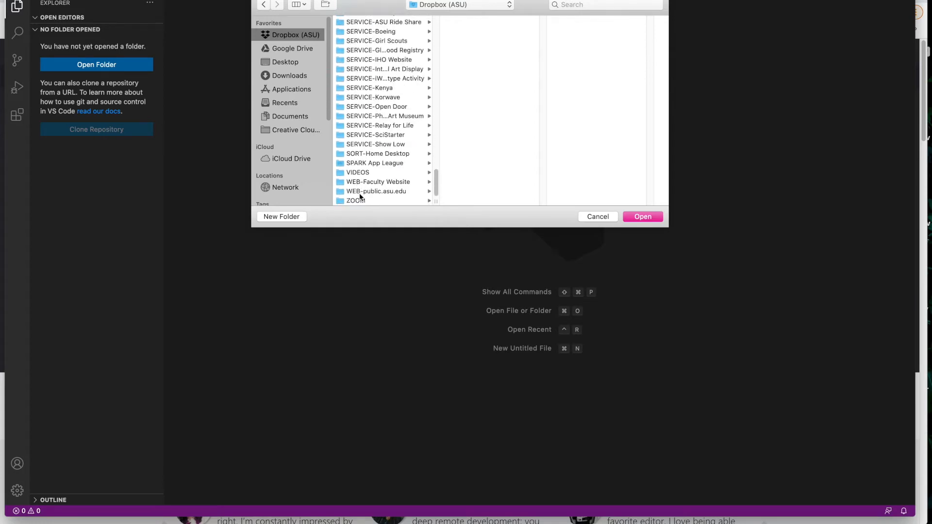
{"action": "left_click", "coordinate": [376, 191]}
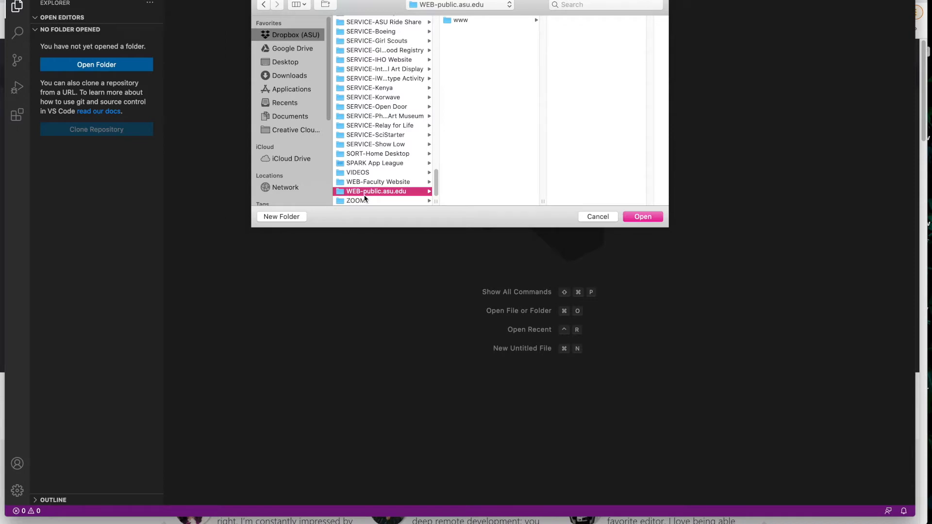
{"action": "mouse_move", "coordinate": [369, 200]}
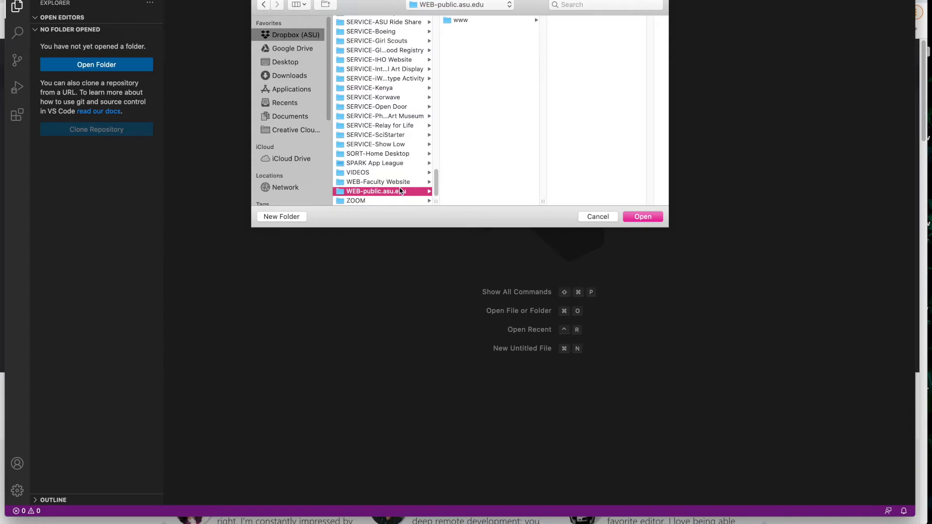
{"action": "mouse_move", "coordinate": [396, 195]}
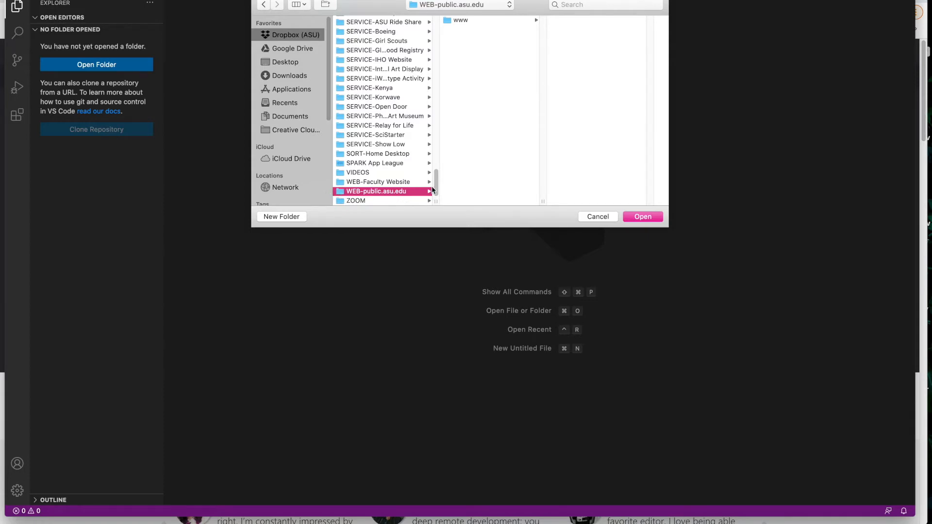
{"action": "left_click", "coordinate": [461, 19]}
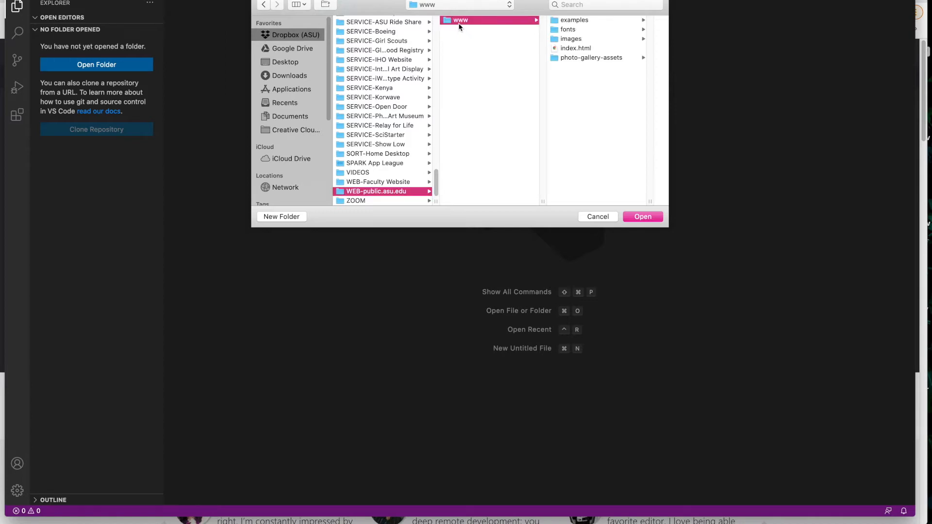
{"action": "mouse_move", "coordinate": [467, 44]}
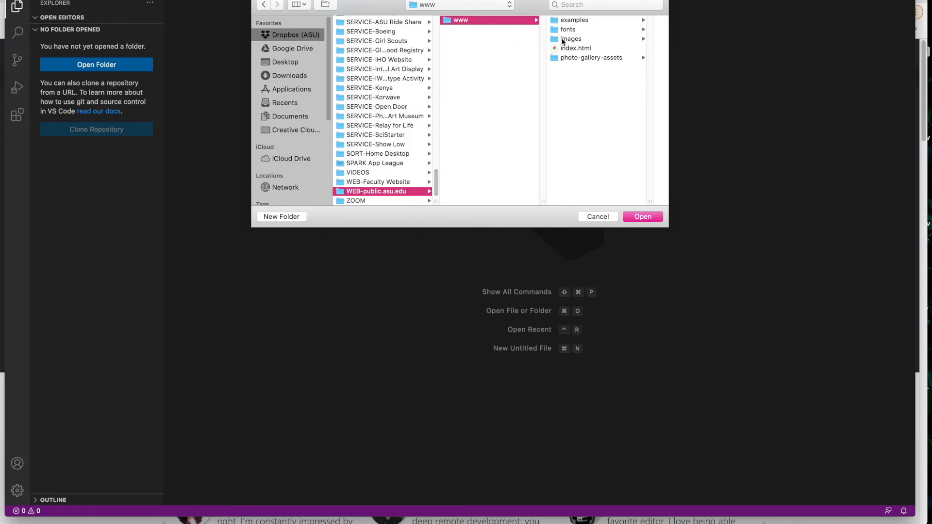
{"action": "mouse_move", "coordinate": [564, 76]}
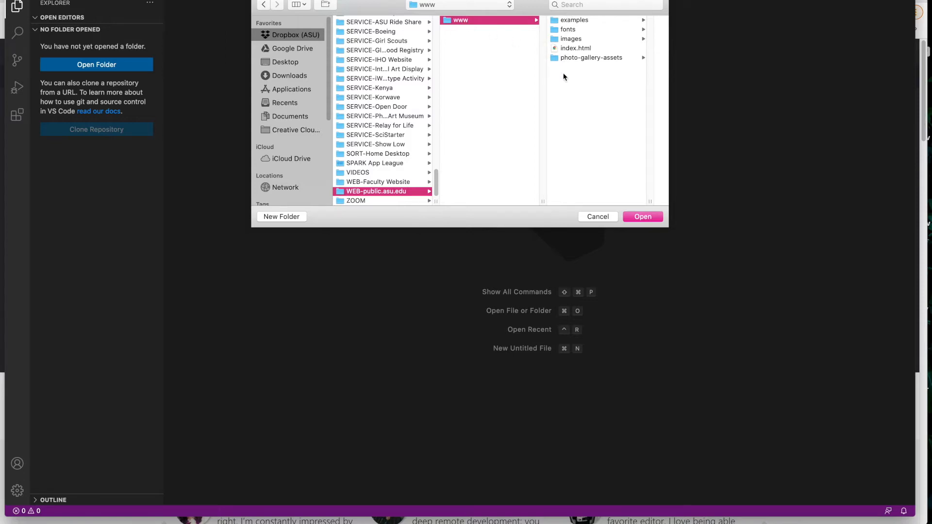
{"action": "mouse_move", "coordinate": [566, 70]}
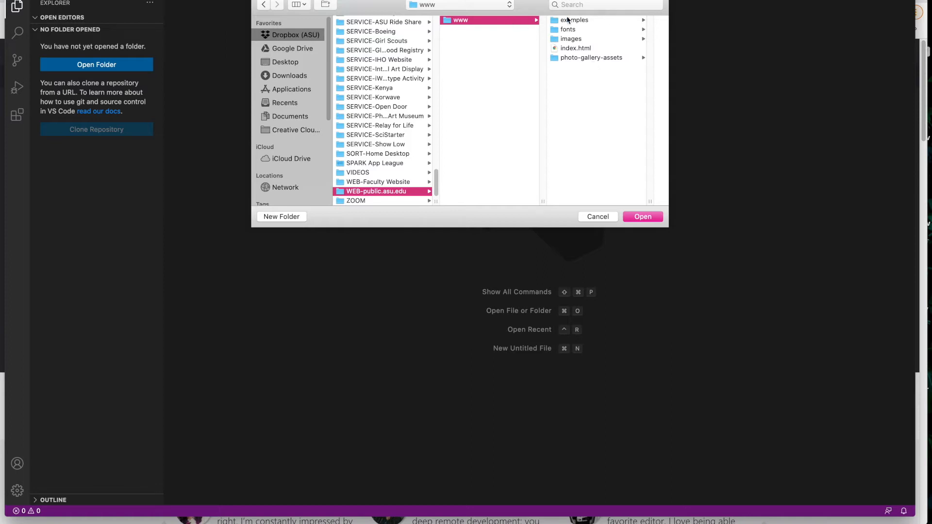
{"action": "mouse_move", "coordinate": [512, 15]}
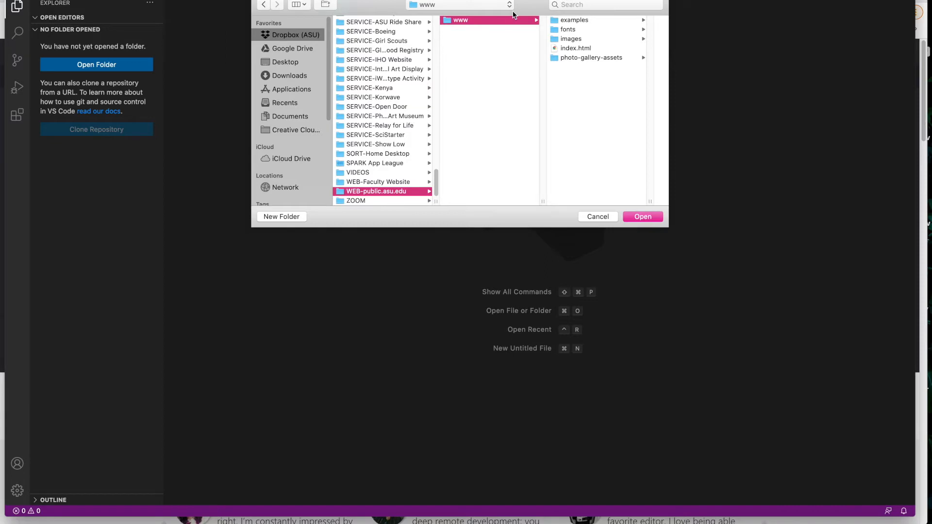
{"action": "mouse_move", "coordinate": [456, 24]}
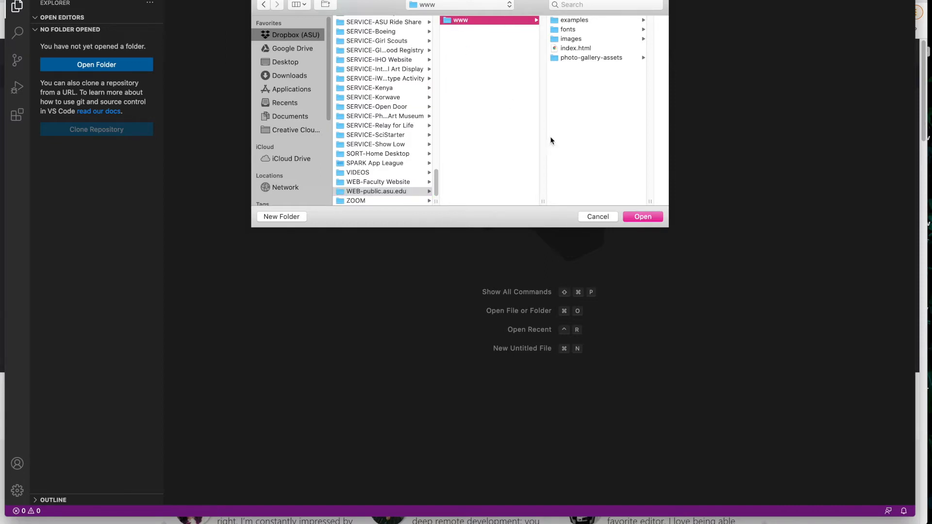
Step: Open www as the workspace, expand its file tree and close the Welcome page
{"action": "left_click", "coordinate": [642, 216]}
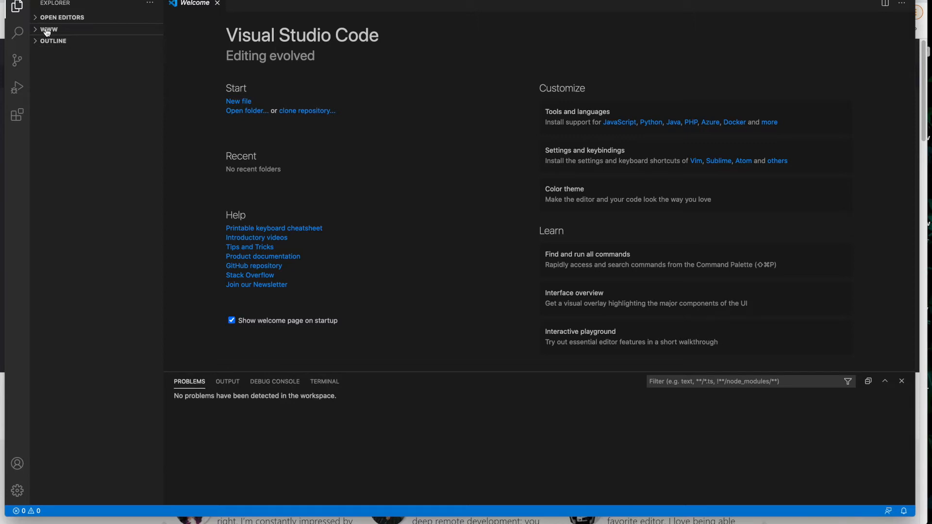
{"action": "left_click", "coordinate": [49, 29]}
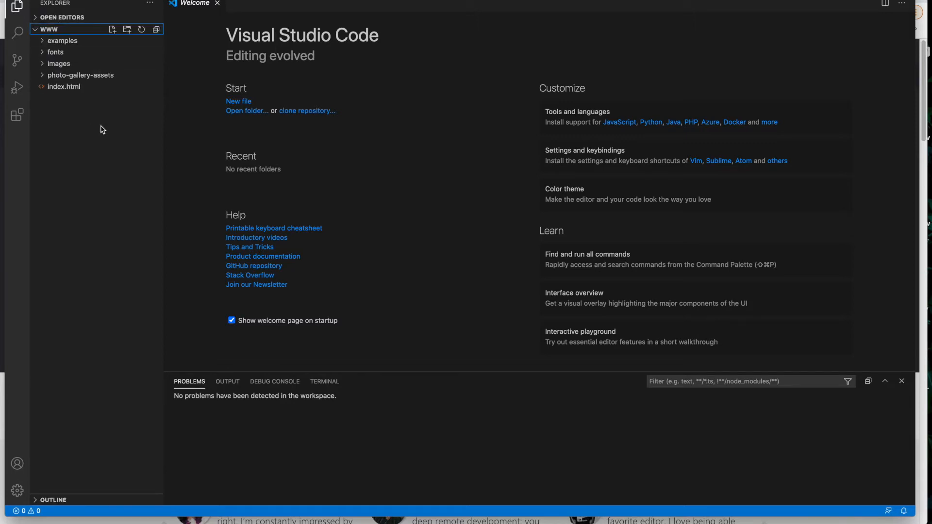
{"action": "mouse_move", "coordinate": [217, 5]}
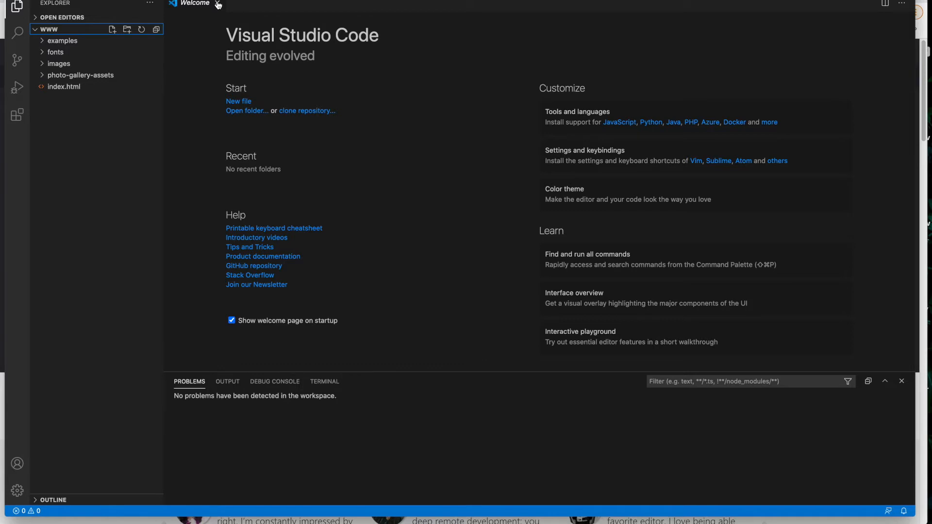
{"action": "left_click", "coordinate": [216, 4]}
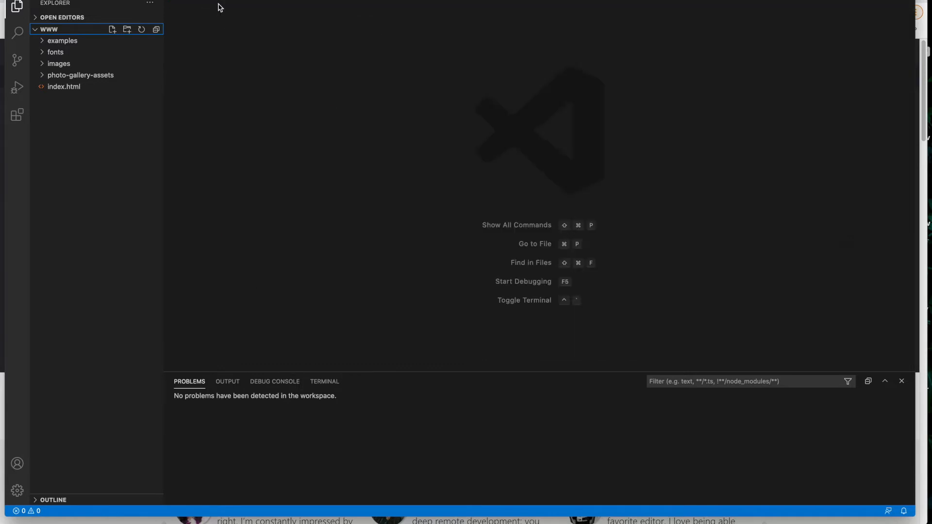
{"action": "mouse_move", "coordinate": [446, 162]}
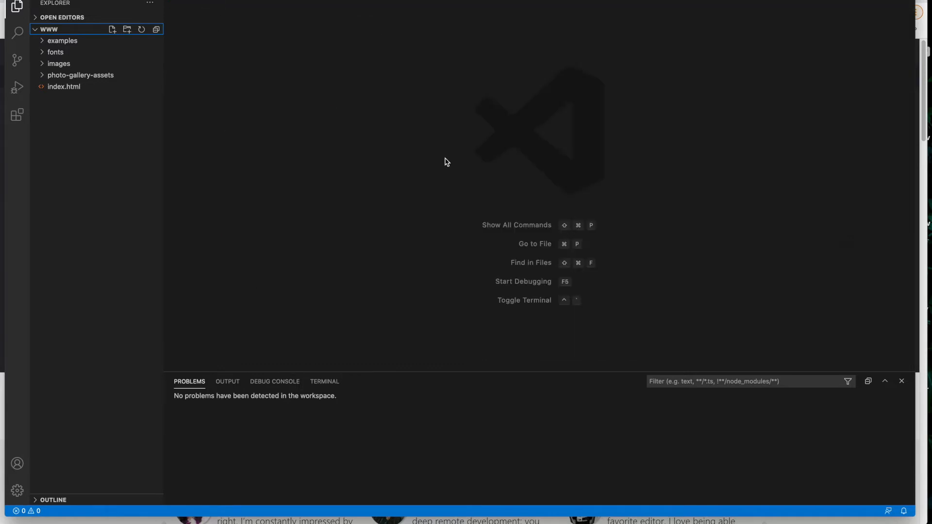
{"action": "mouse_move", "coordinate": [557, 206]}
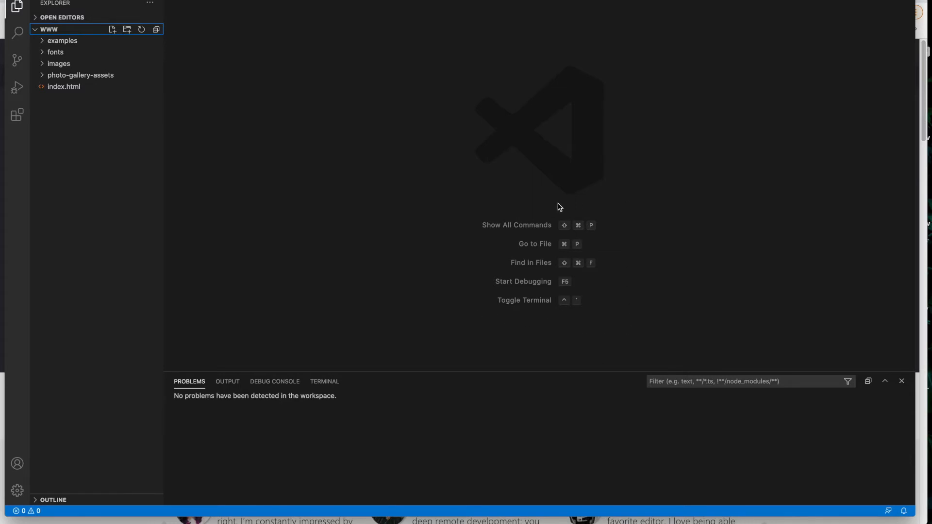
{"action": "mouse_move", "coordinate": [570, 339]}
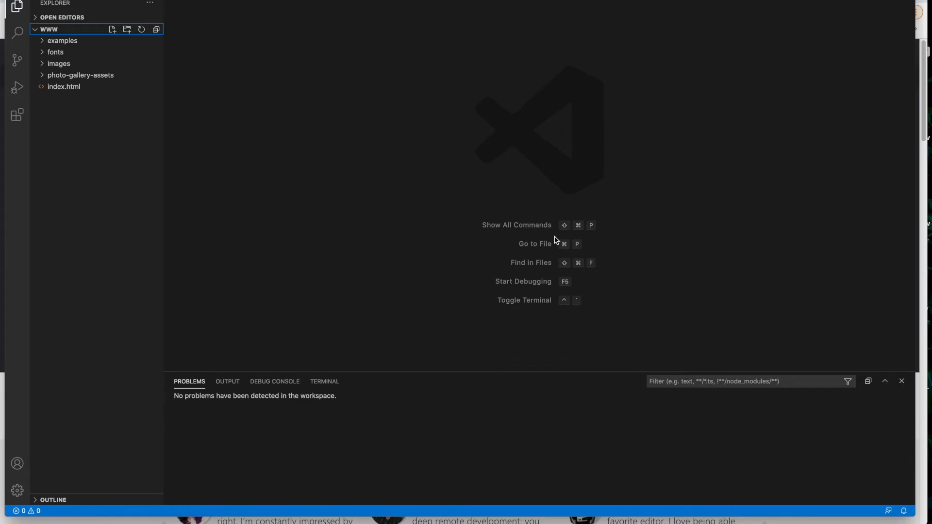
{"action": "mouse_move", "coordinate": [247, 172]}
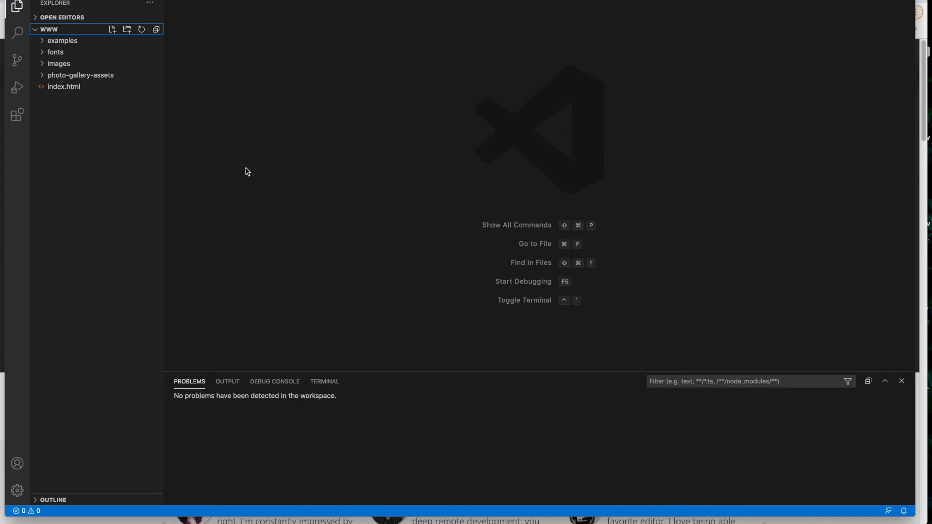
{"action": "mouse_move", "coordinate": [475, 264]}
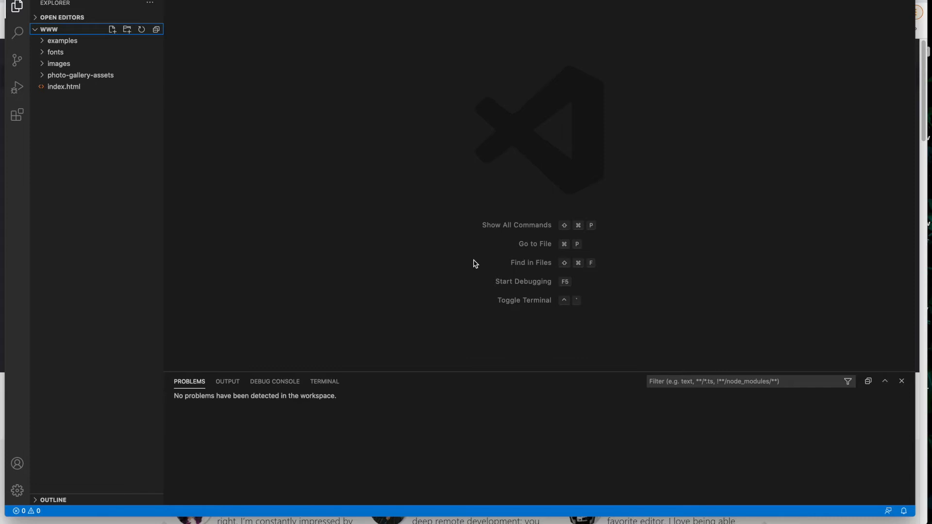
{"action": "mouse_move", "coordinate": [476, 263]}
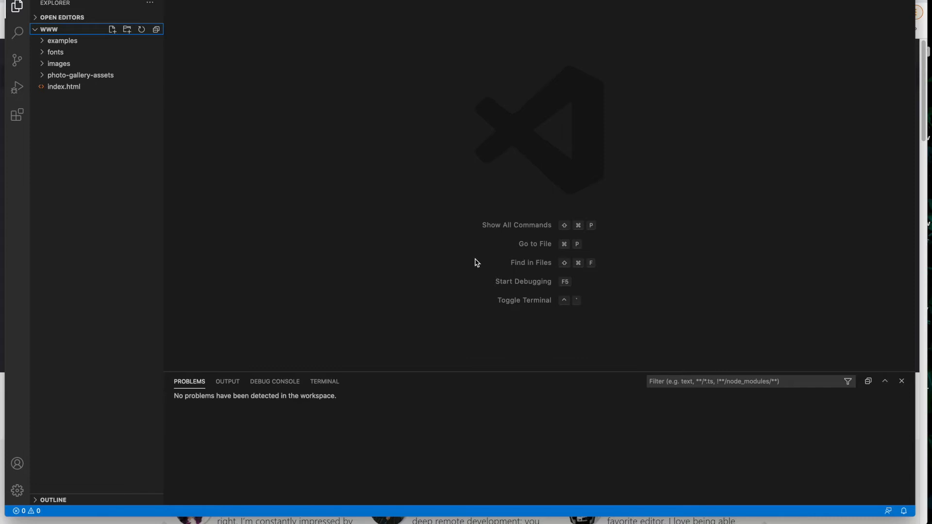
{"action": "mouse_move", "coordinate": [578, 235]}
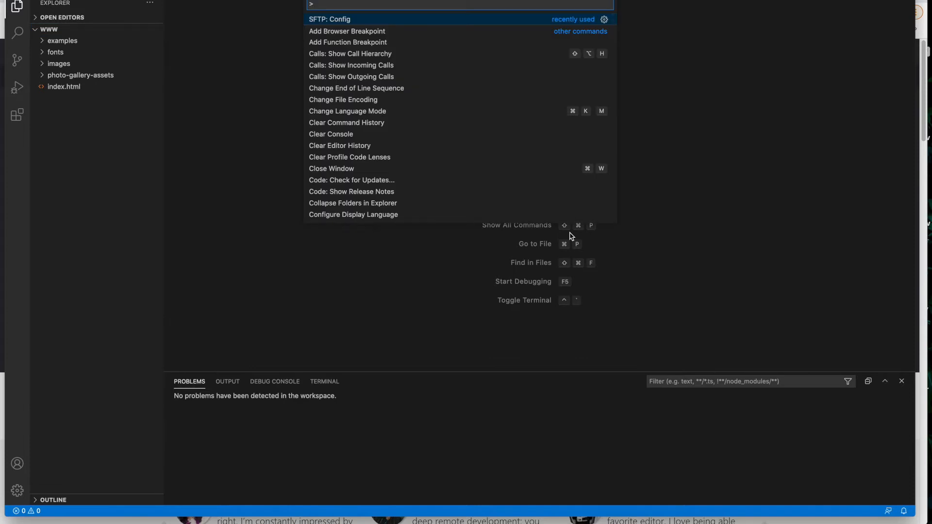
{"action": "mouse_move", "coordinate": [424, 24]}
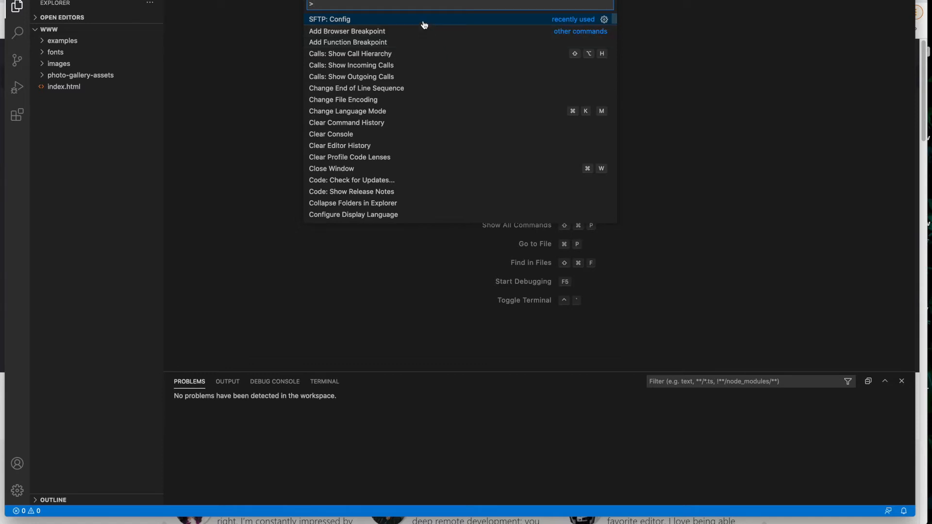
{"action": "mouse_move", "coordinate": [305, 28]}
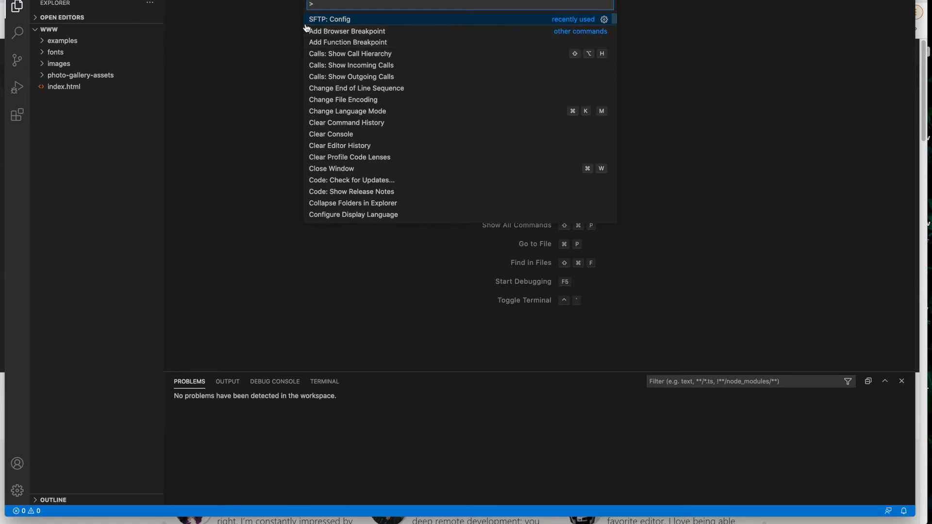
{"action": "mouse_move", "coordinate": [333, 25]}
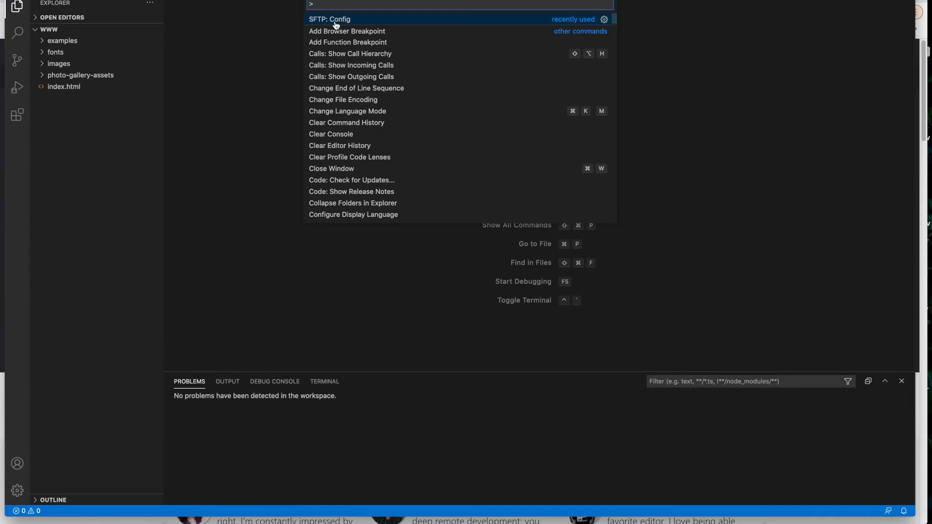
Step: Run SFTP: Config from the Command Palette to create .vscode/sftp.json
{"action": "left_click", "coordinate": [329, 20]}
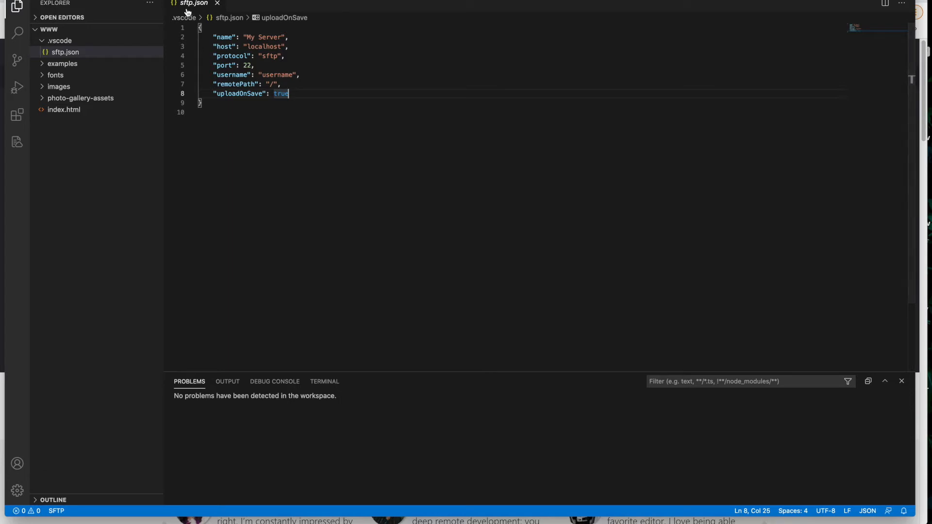
{"action": "mouse_move", "coordinate": [194, 18]}
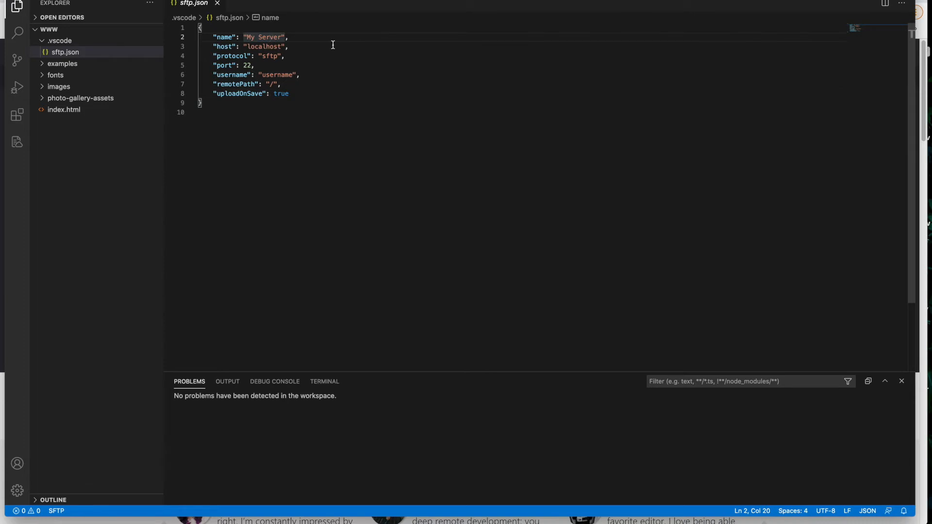
Step: Change the sftp.json name value from My Server to public.asu.edu
{"action": "left_click", "coordinate": [283, 37]}
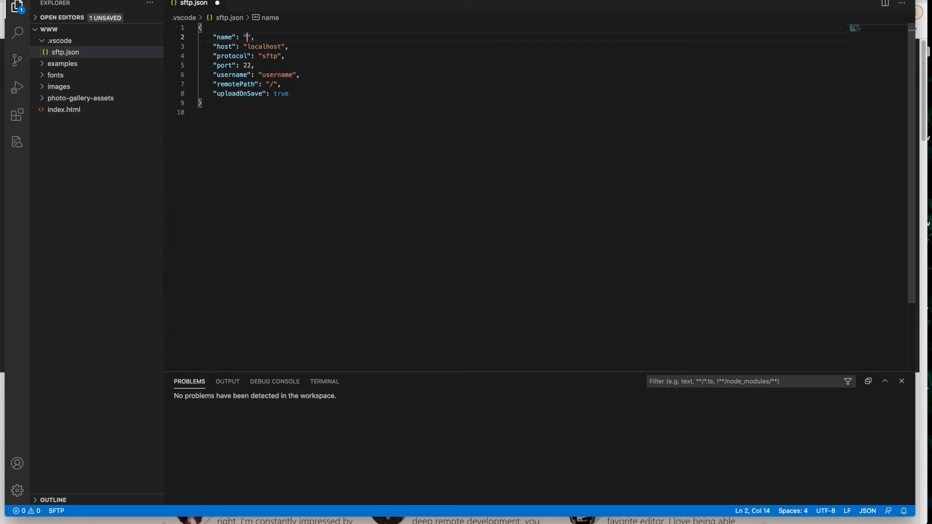
{"action": "type", "text": "publi"}
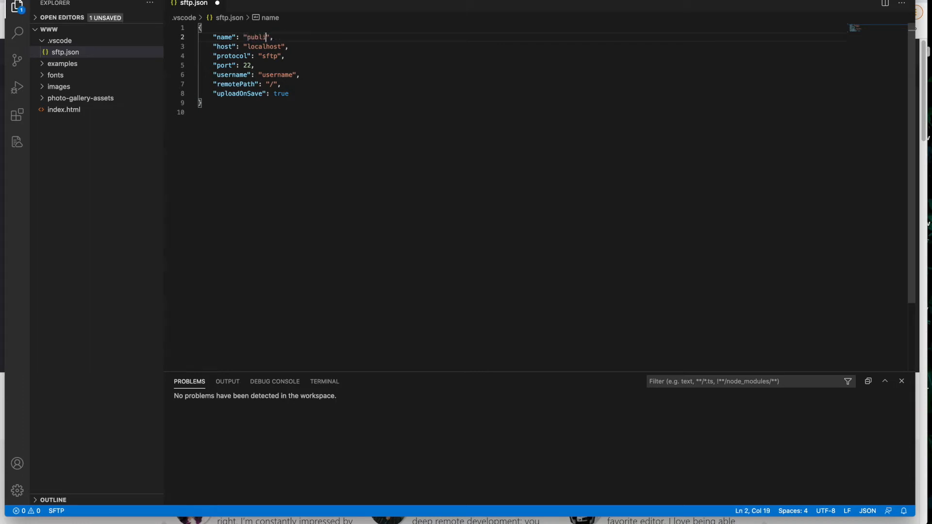
{"action": "type", "text": ".asu.edu"}
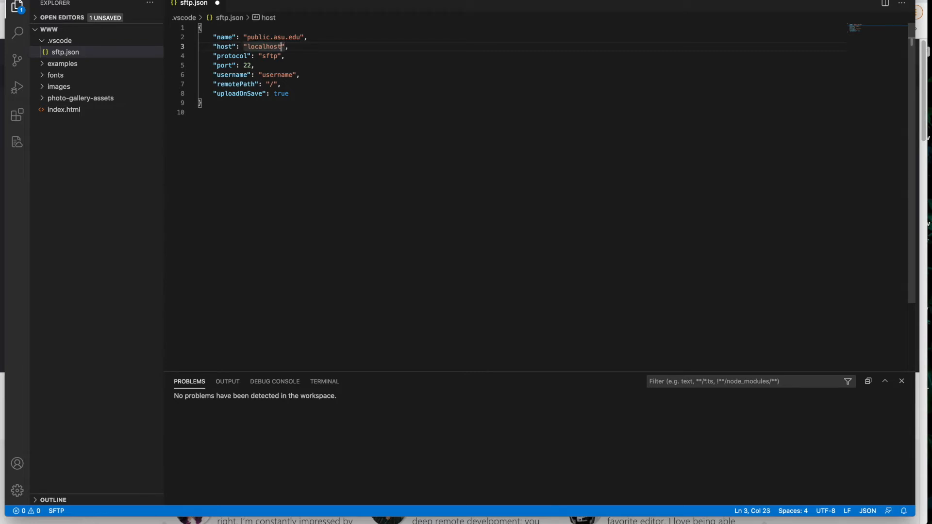
Step: Replace the localhost host value with general.asu.edu
{"action": "key", "text": "BackSpace"}
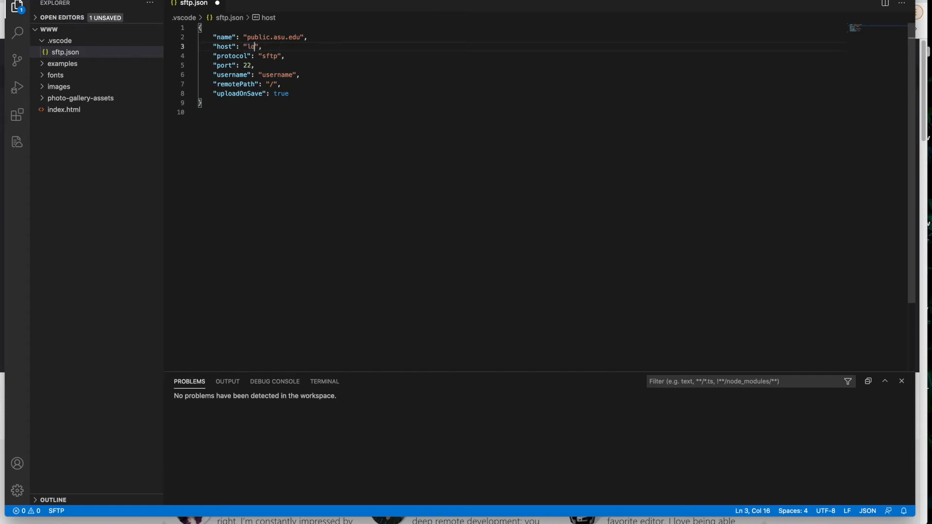
{"action": "key", "text": "BackSpace"}
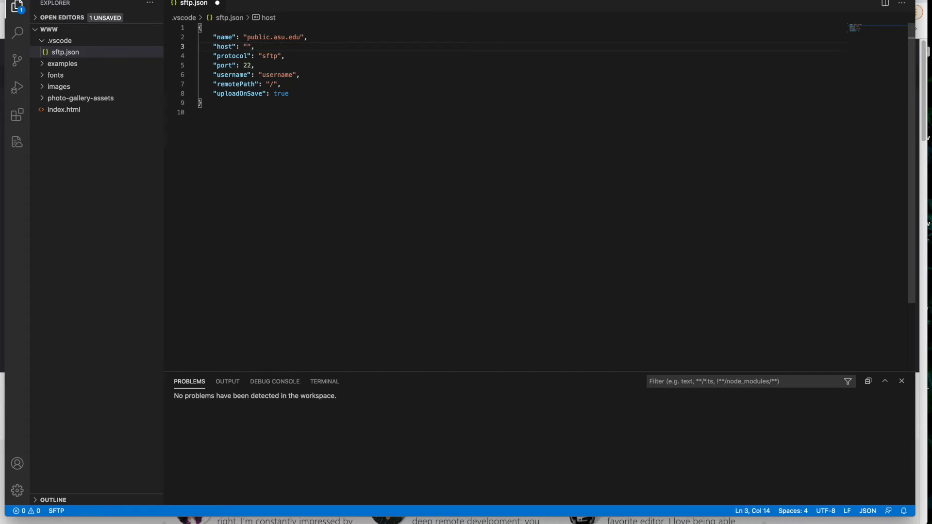
{"action": "type", "text": "general"}
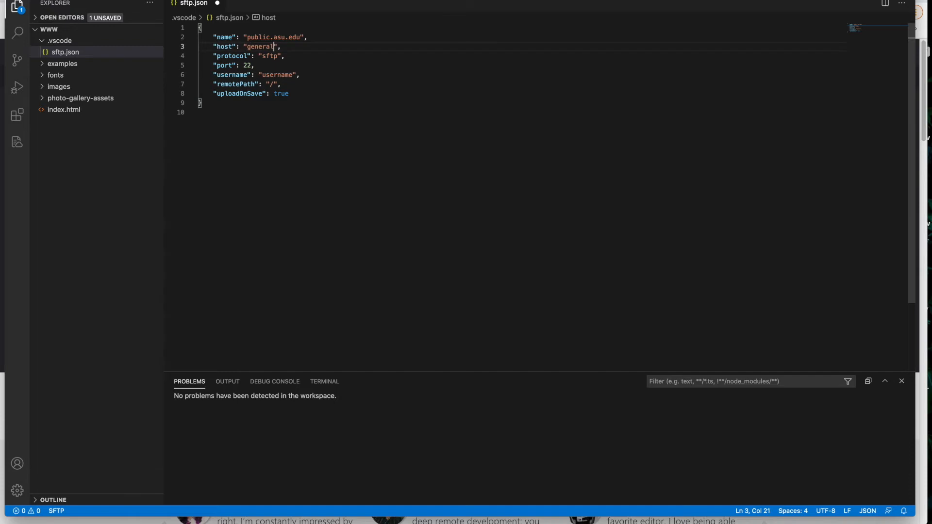
{"action": "type", "text": ".asu.edu"}
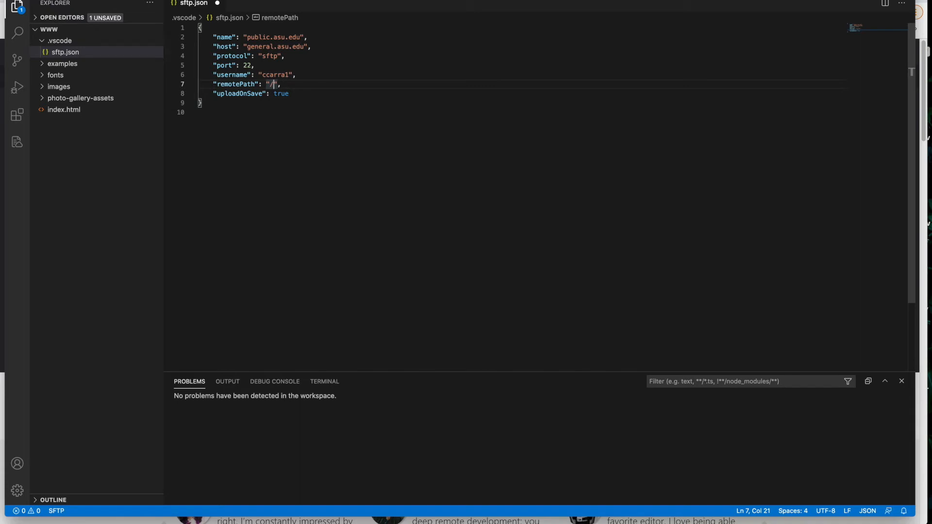
Step: Set remotePath to /afs/asu.edu/users/c/c/a/<username>/www/
{"action": "type", "text": "af"}
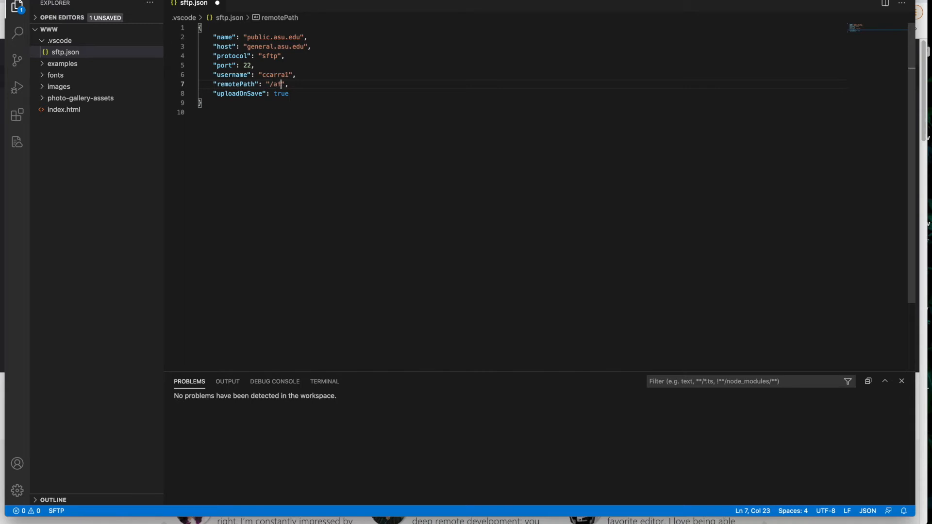
{"action": "type", "text": "s"}
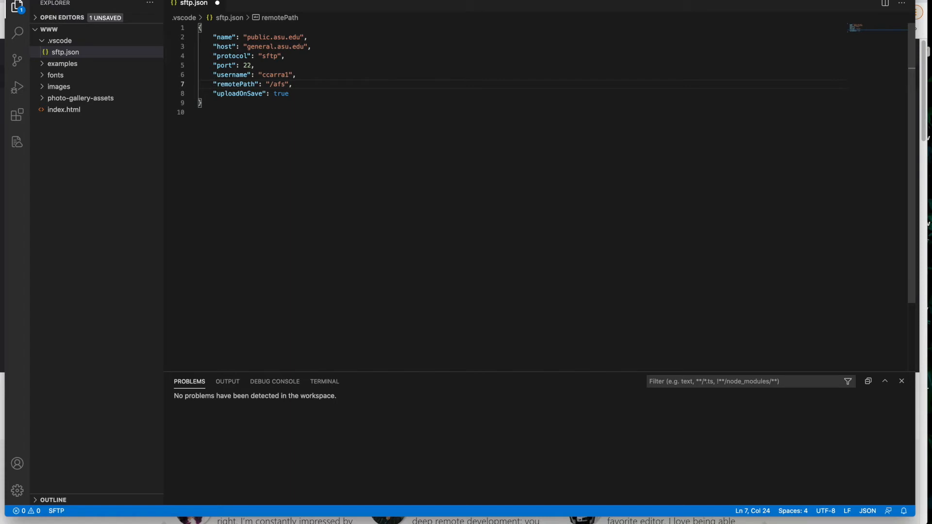
{"action": "type", "text": "/"}
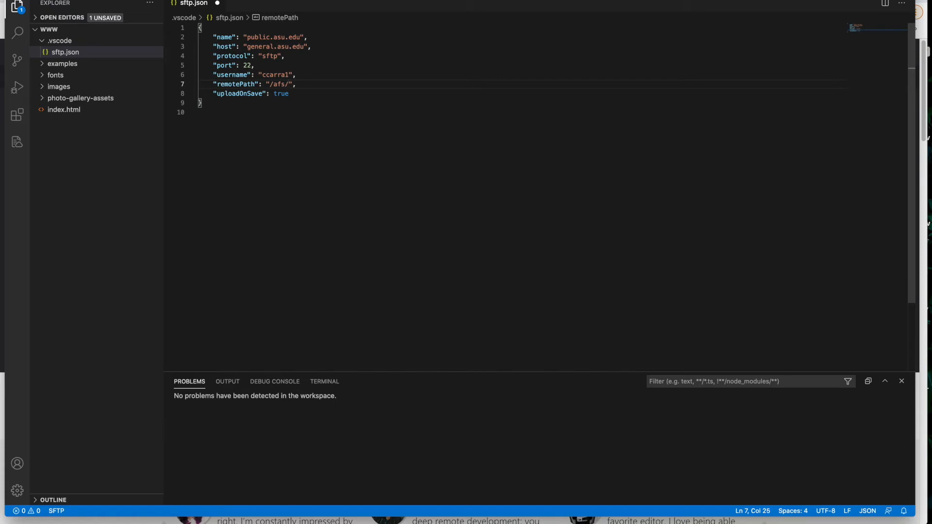
{"action": "type", "text": "asu.edu"}
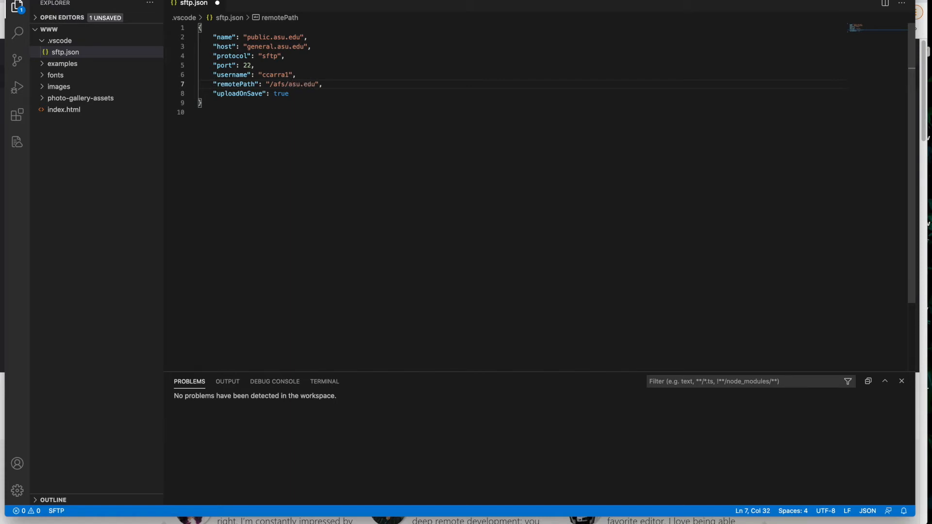
{"action": "type", "text": "/"}
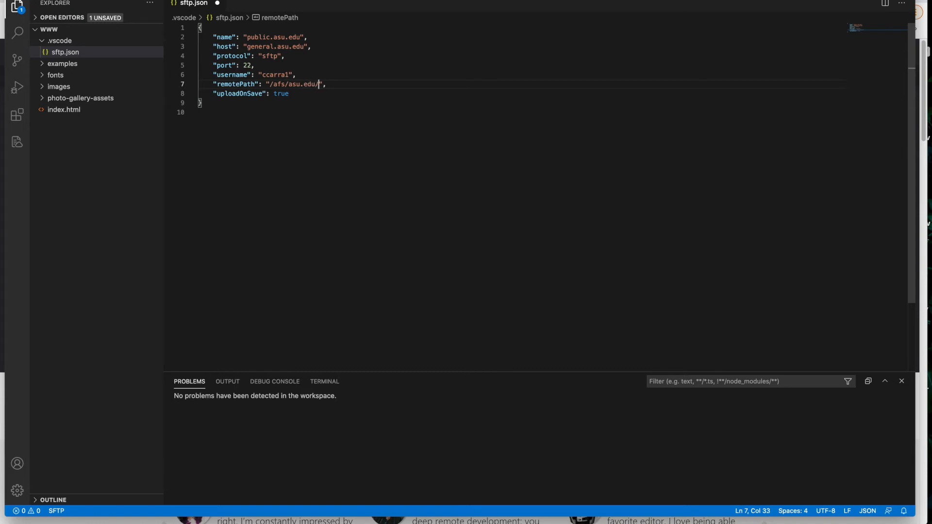
{"action": "type", "text": "users"}
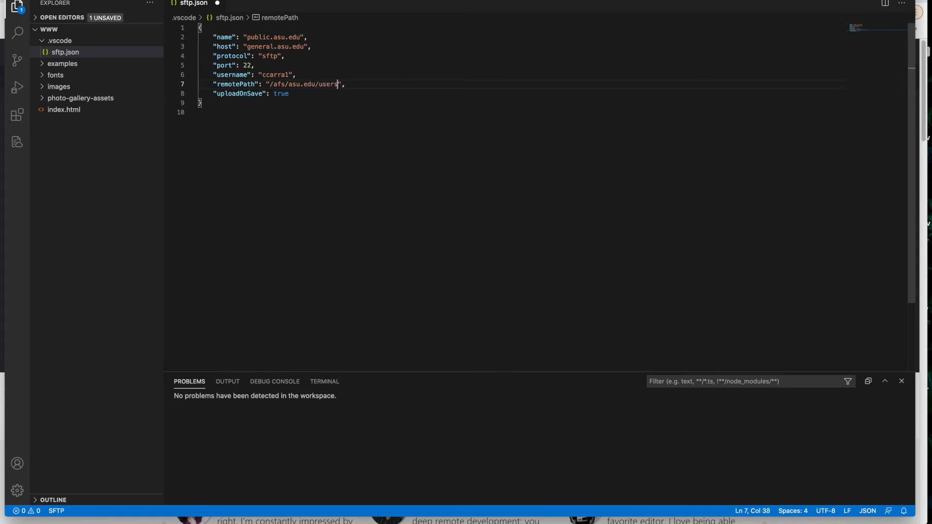
{"action": "type", "text": "/c"}
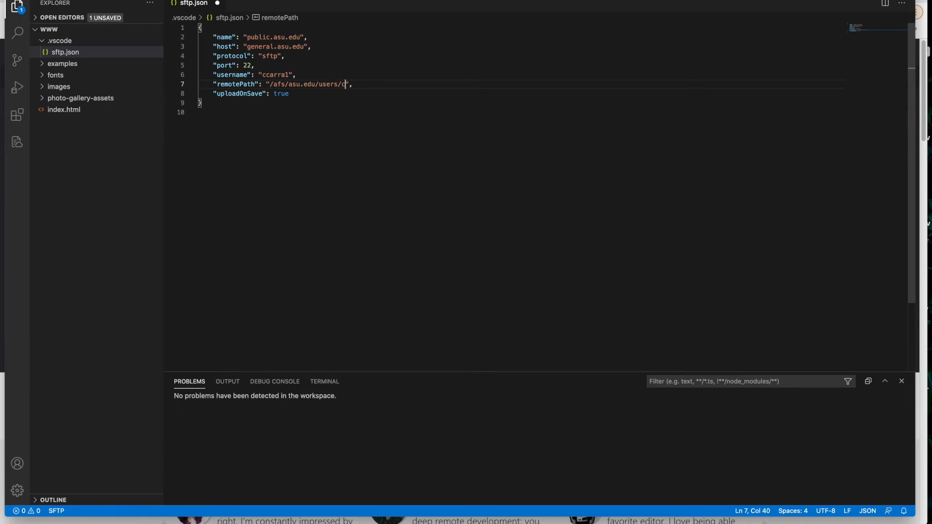
{"action": "type", "text": "/c"}
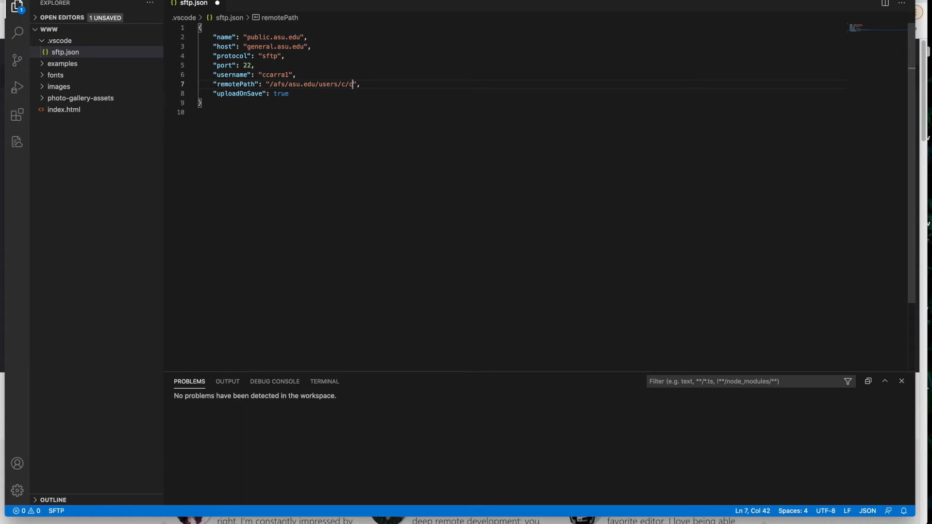
{"action": "type", "text": "/a/ccarr"}
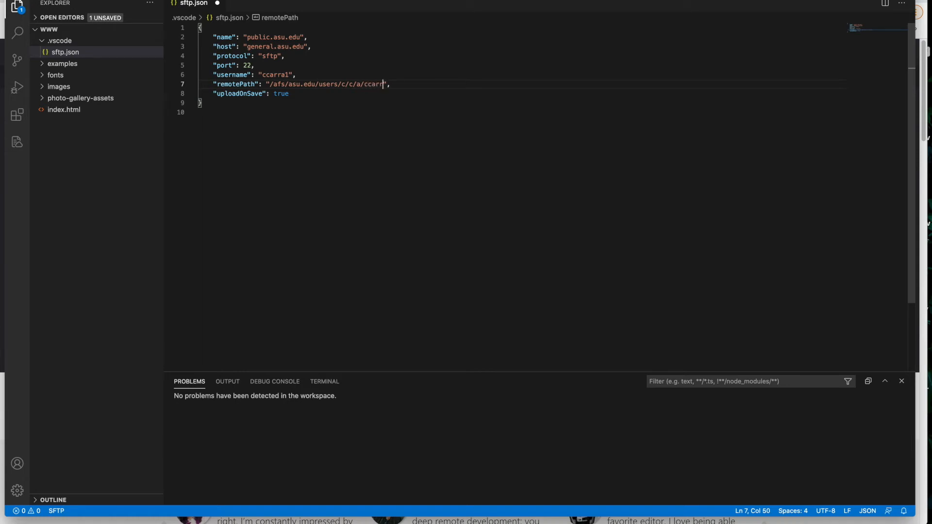
{"action": "type", "text": "a1"}
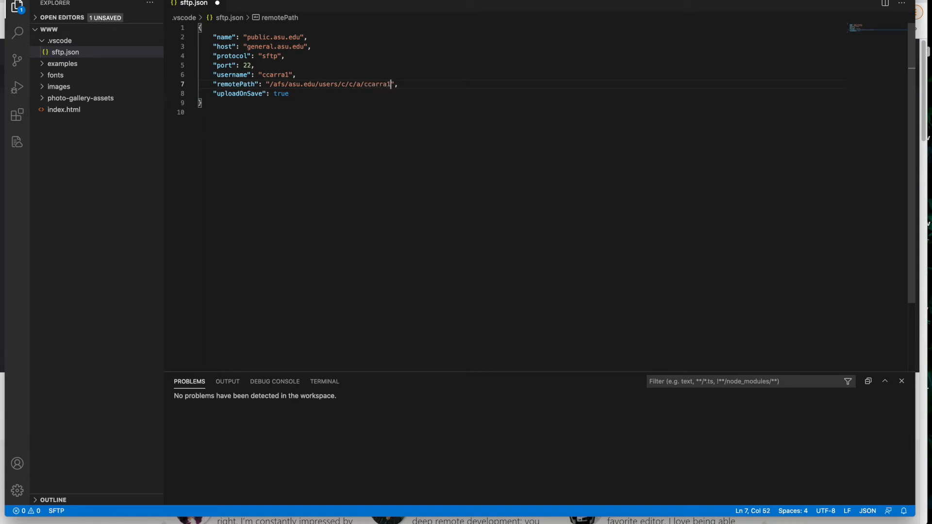
{"action": "type", "text": "ww"}
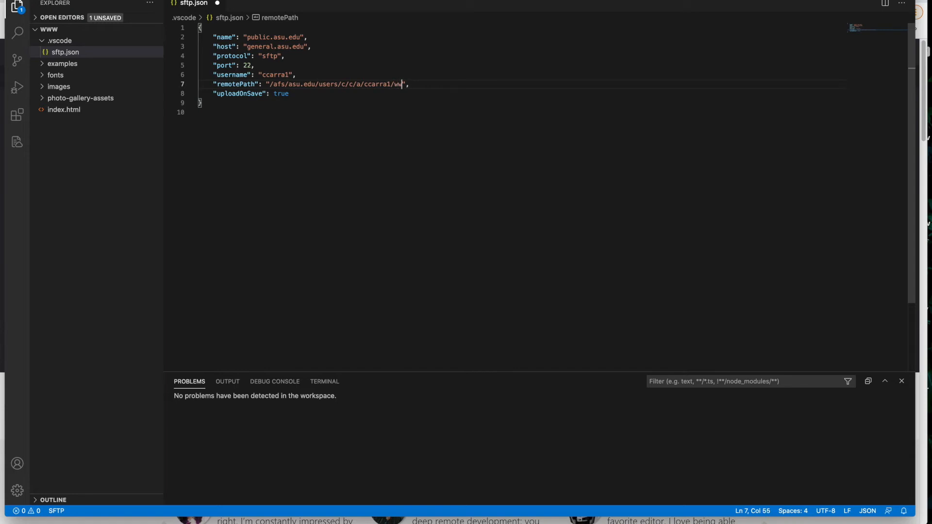
{"action": "type", "text": "w/"}
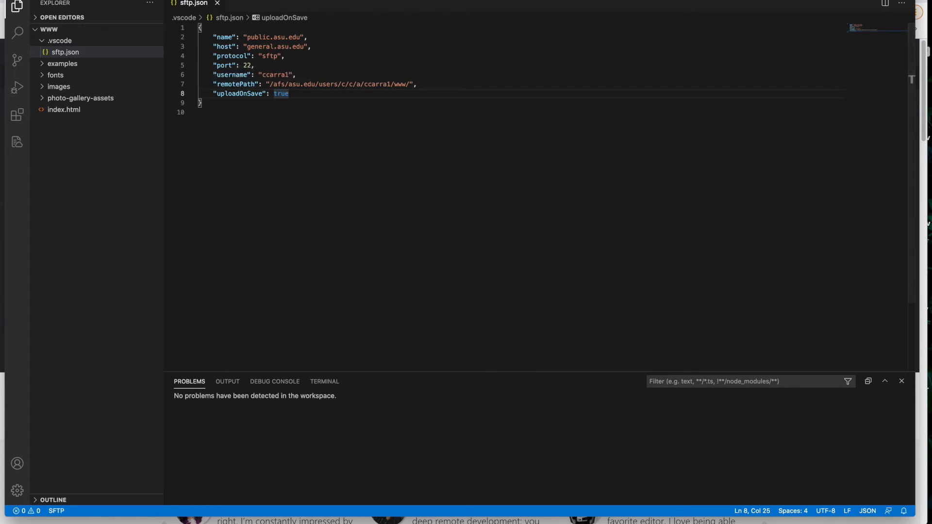
Step: Save sftp.json via File > Save so the SFTP settings have no unsaved changes
{"action": "left_click", "coordinate": [17, 6]}
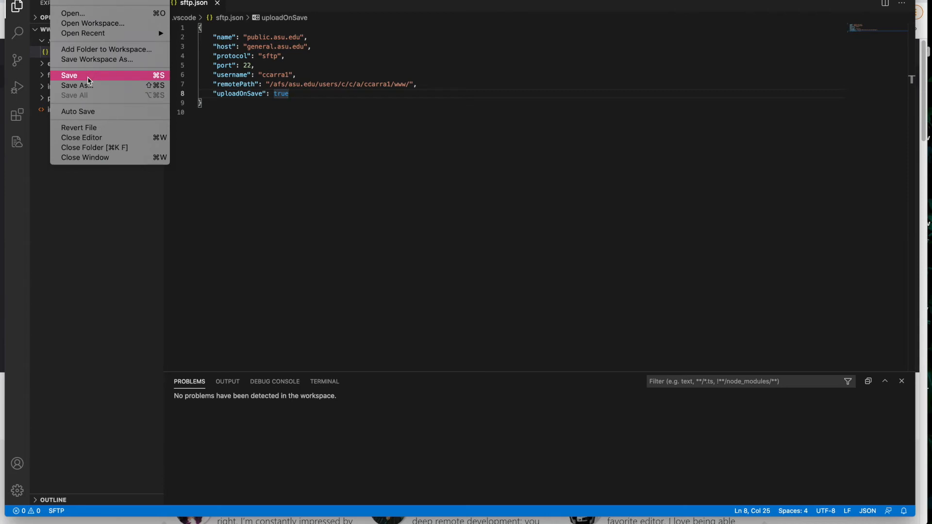
{"action": "left_click", "coordinate": [69, 75]}
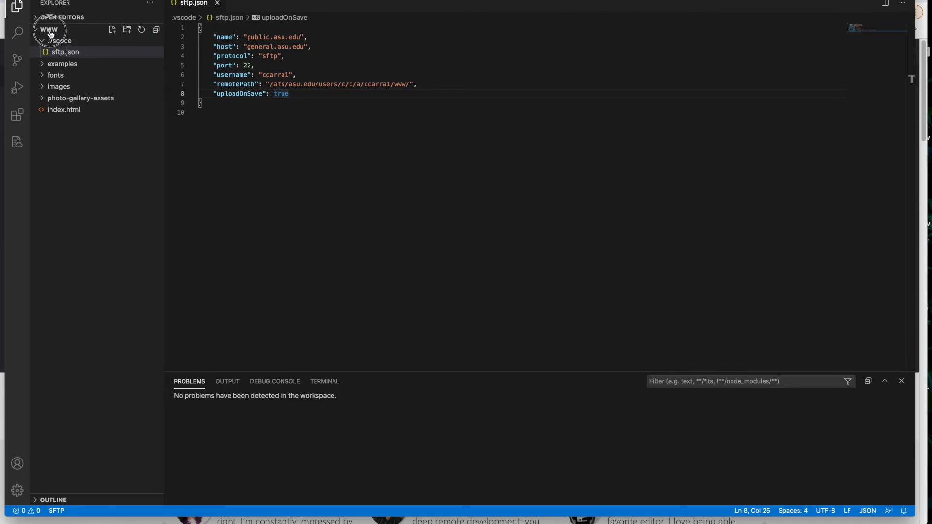
Step: Collapse and re-expand the www and .vscode folders in the Explorer to confirm sftp.json is listed
{"action": "left_click", "coordinate": [49, 29]}
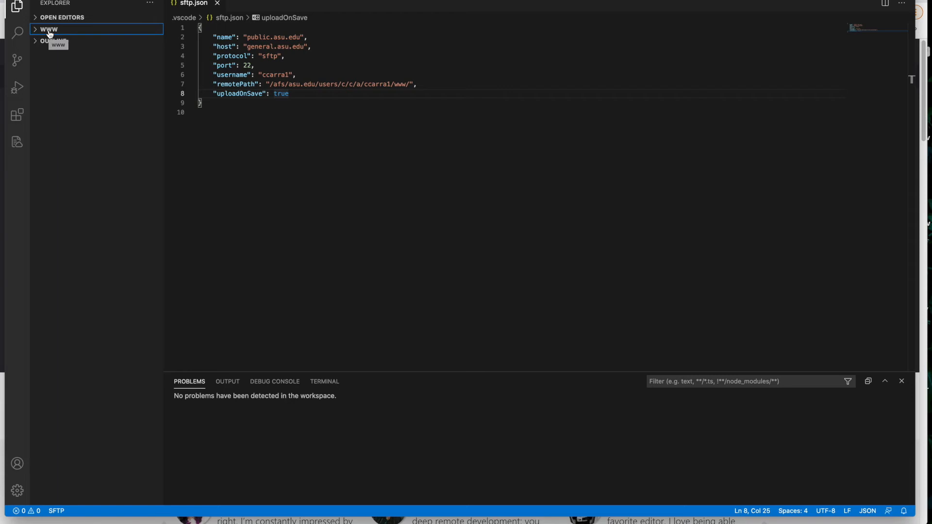
{"action": "left_click", "coordinate": [48, 29]}
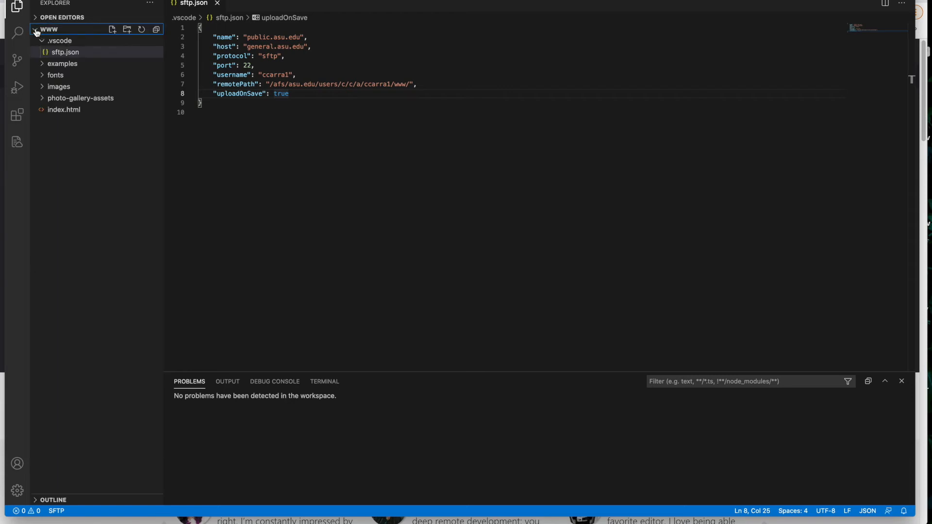
{"action": "left_click", "coordinate": [59, 41]}
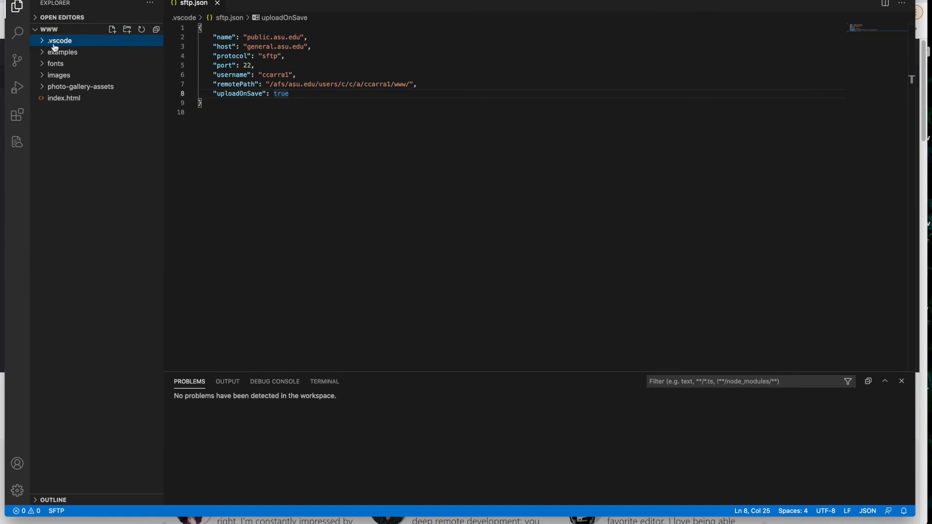
{"action": "left_click", "coordinate": [59, 40]}
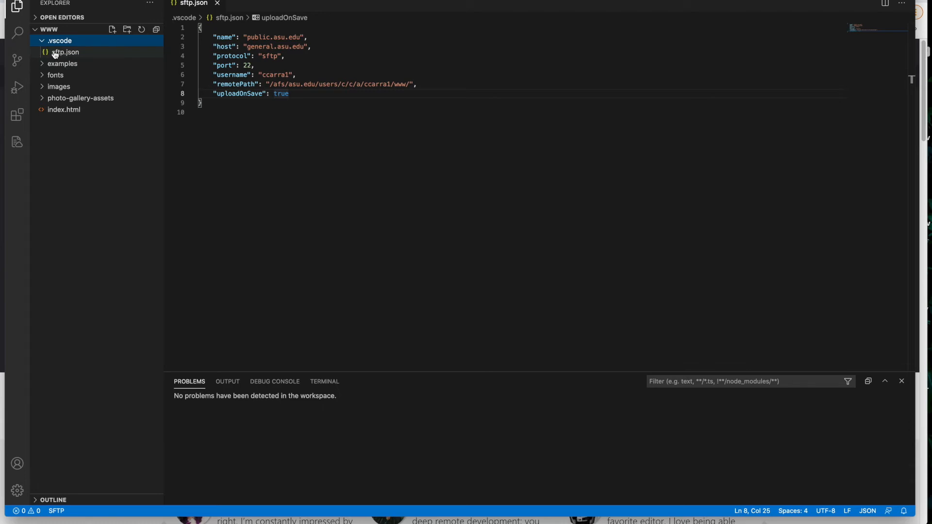
{"action": "left_click", "coordinate": [59, 39]}
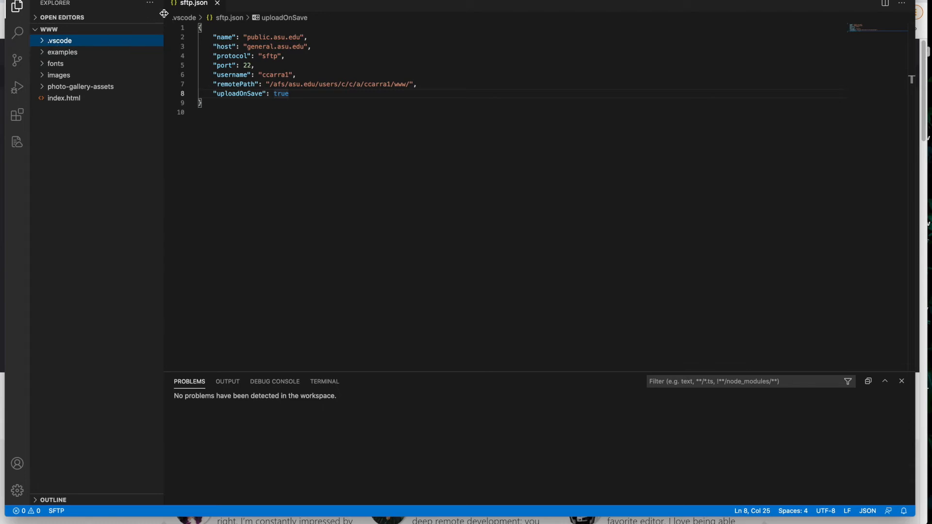
{"action": "left_click", "coordinate": [216, 4]}
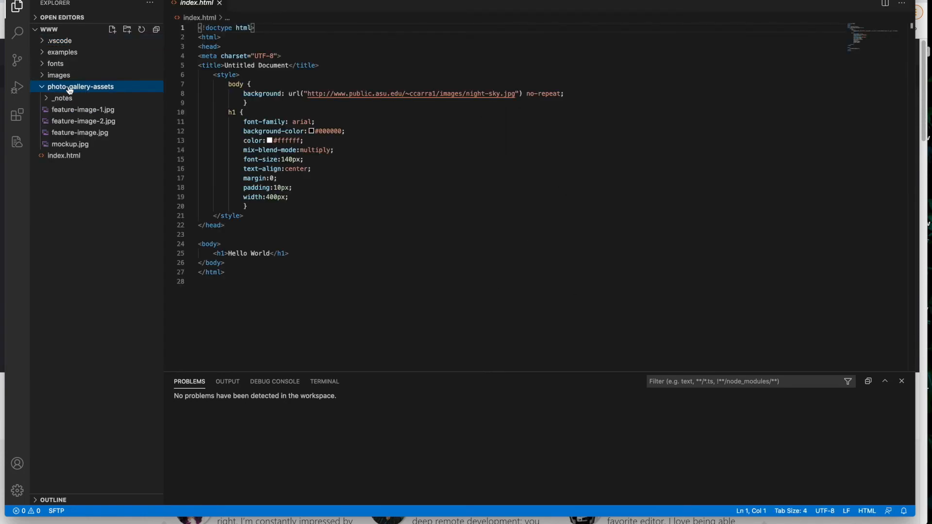
Step: Collapse the fonts and other subfolders, then collapse and re-expand WWW to show only top-level contents
{"action": "left_click", "coordinate": [55, 63]}
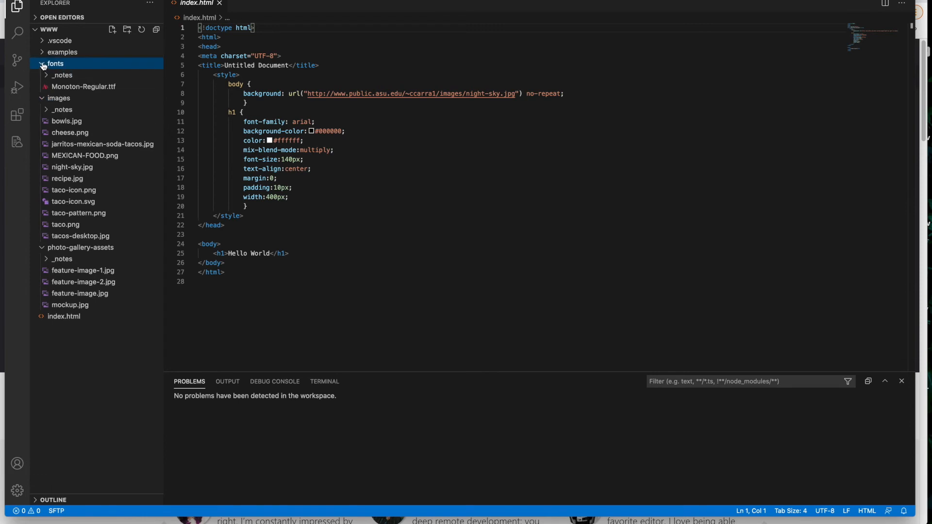
{"action": "left_click", "coordinate": [55, 64]}
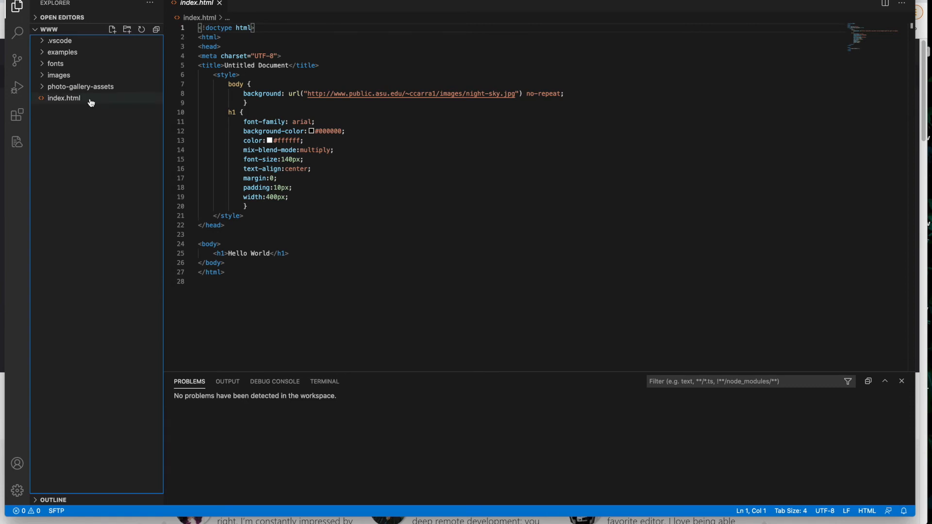
{"action": "left_click", "coordinate": [49, 30]}
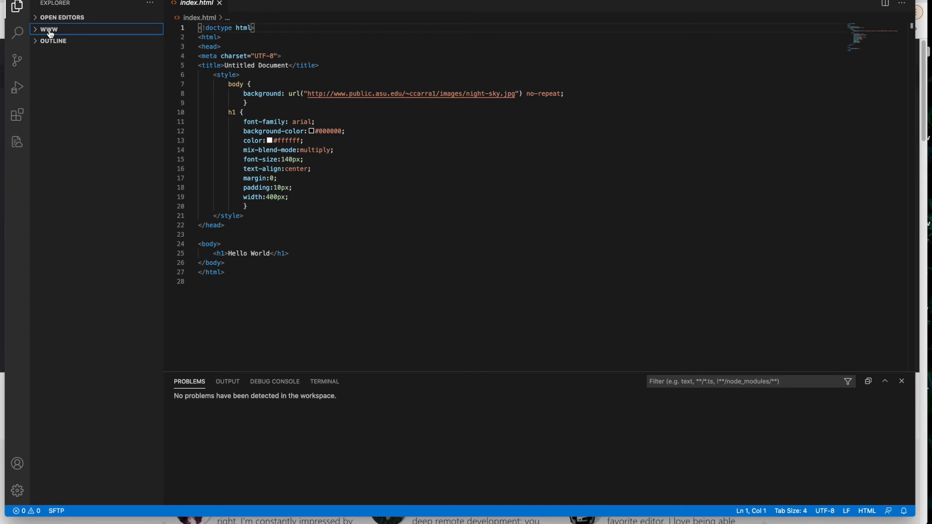
{"action": "left_click", "coordinate": [48, 28]}
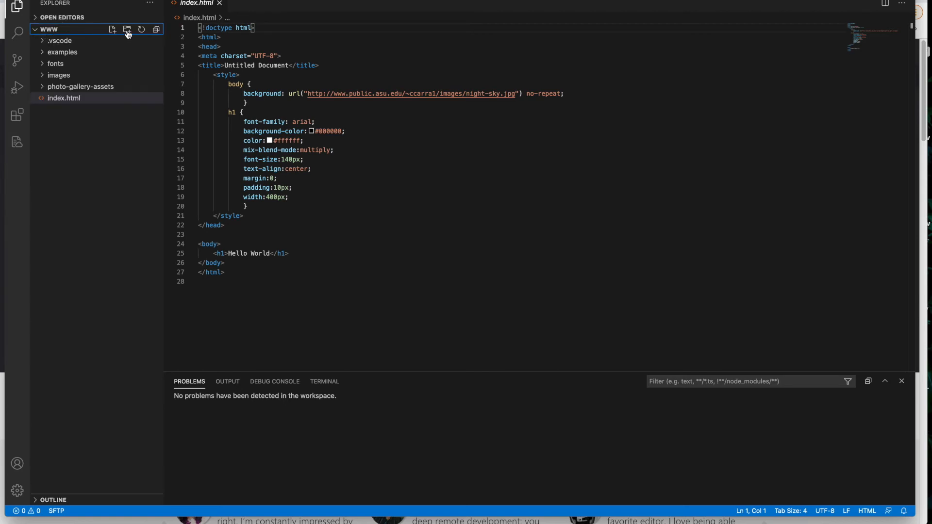
{"action": "mouse_move", "coordinate": [112, 30]}
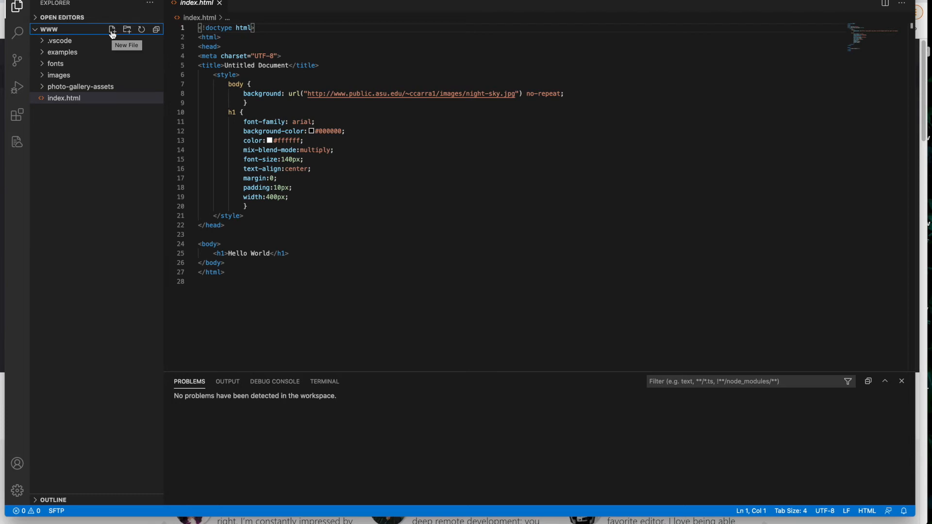
{"action": "mouse_move", "coordinate": [127, 29]}
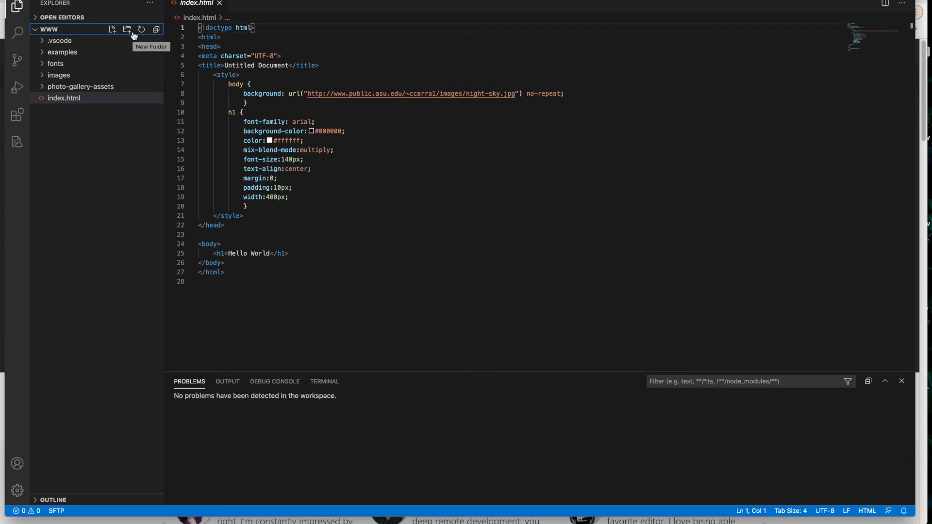
{"action": "mouse_move", "coordinate": [142, 29]}
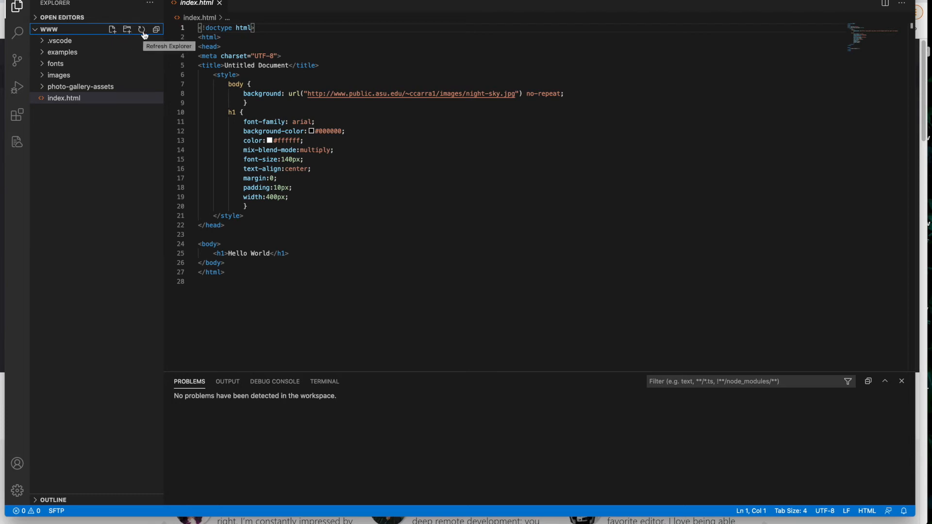
{"action": "mouse_move", "coordinate": [156, 29]}
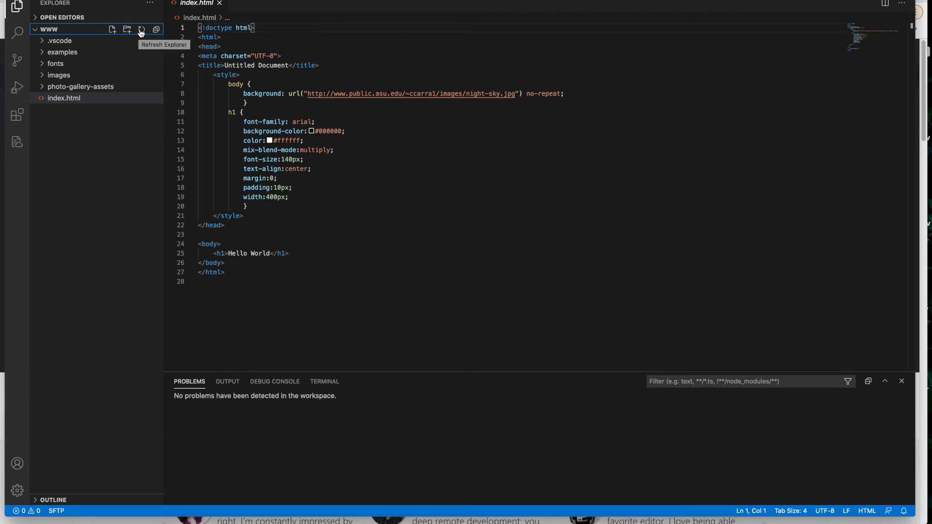
{"action": "mouse_move", "coordinate": [156, 29]}
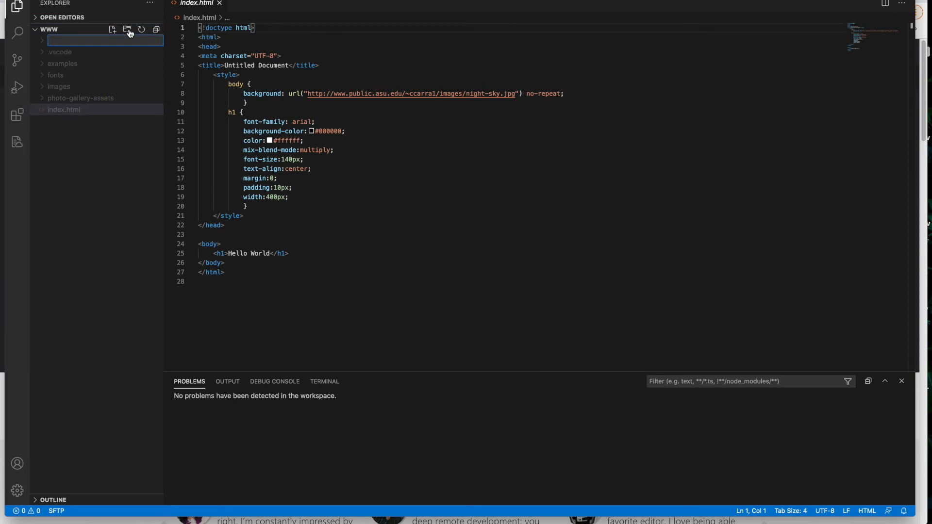
Step: Name the new folder VSCODE-TEST inside www and select it as the location for a new file
{"action": "type", "text": "v"}
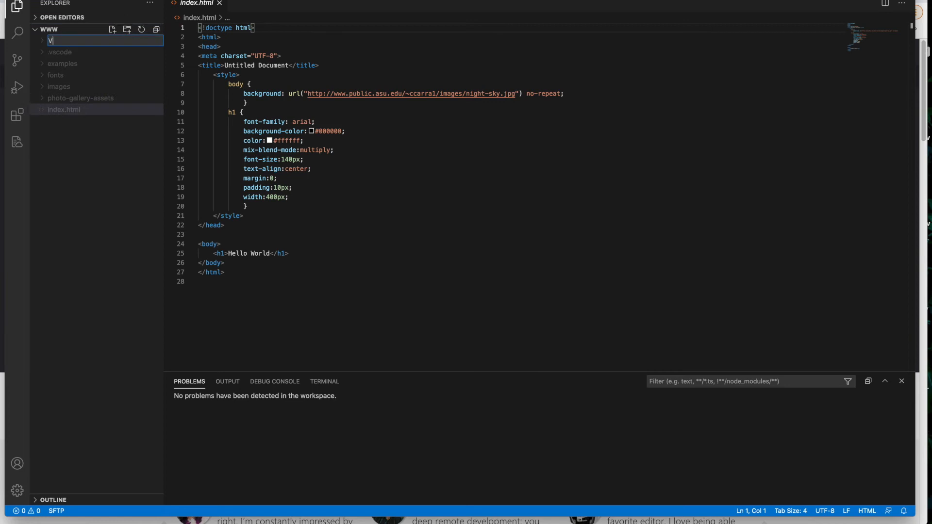
{"action": "type", "text": "SCODE-"}
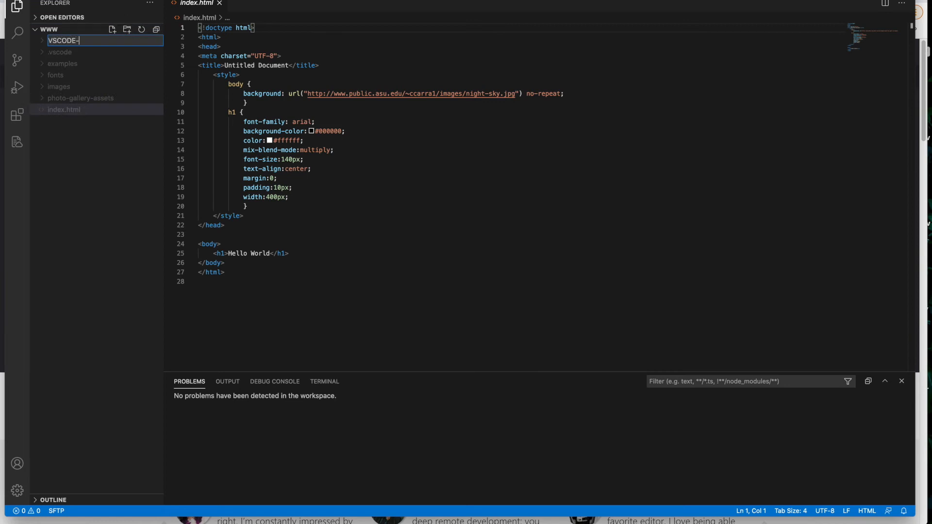
{"action": "type", "text": "TEST"}
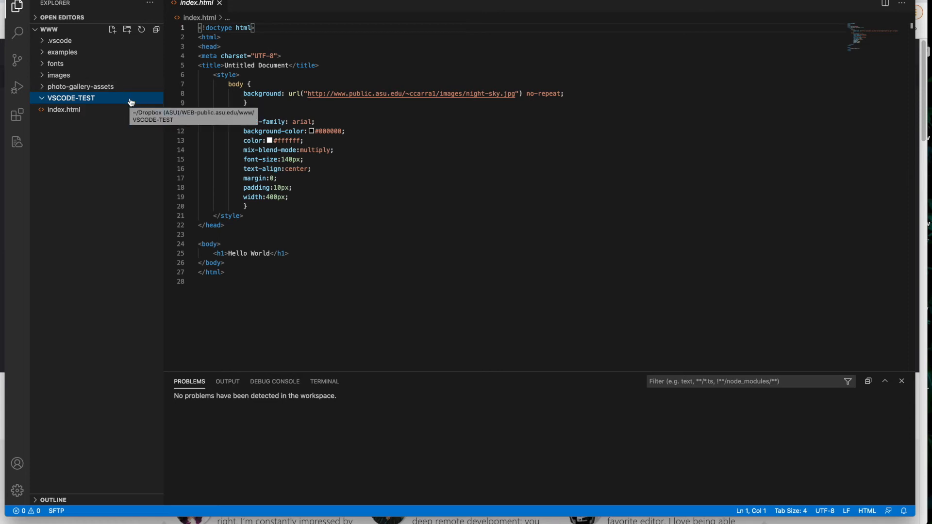
{"action": "left_click", "coordinate": [112, 30]}
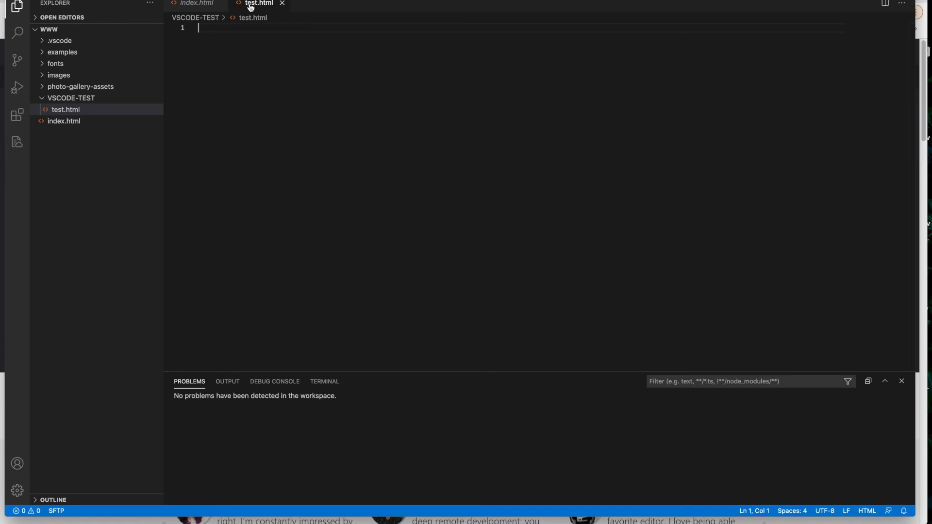
{"action": "mouse_move", "coordinate": [259, 3]}
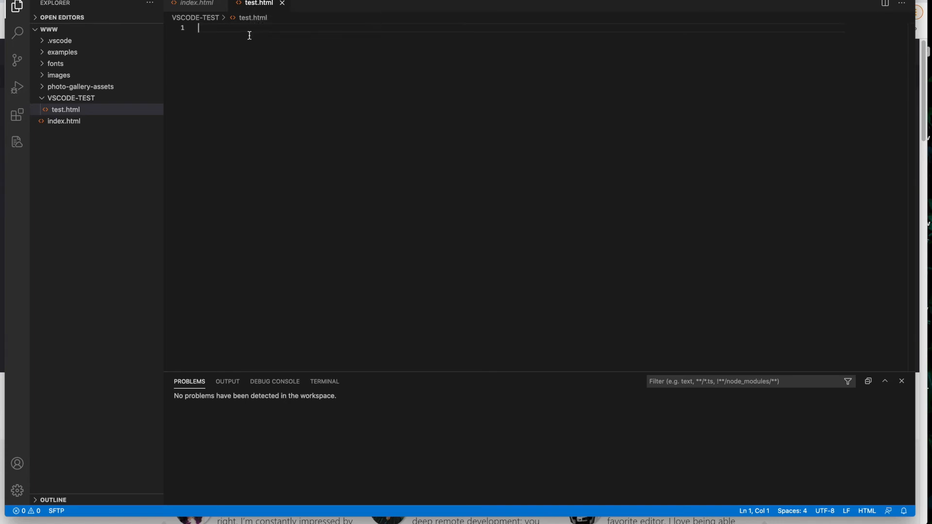
{"action": "mouse_move", "coordinate": [253, 26]}
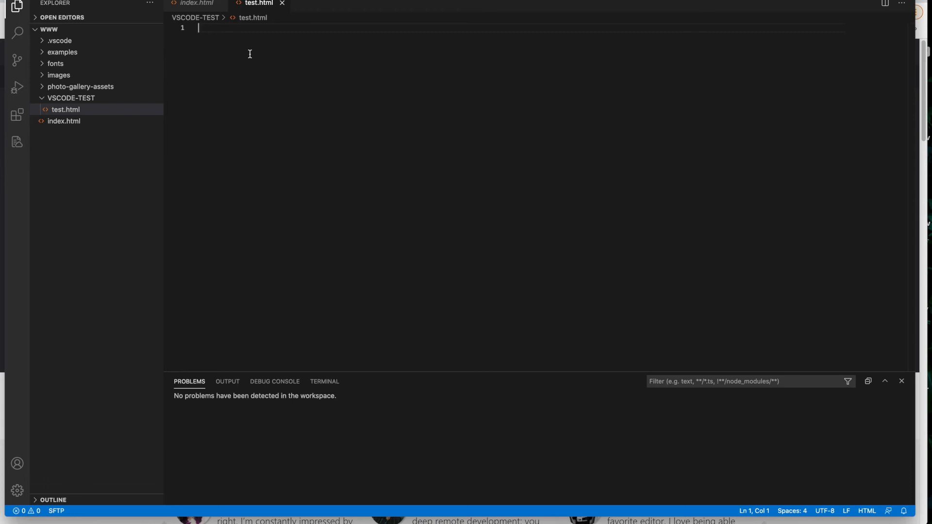
Step: Write the doctype, html and head tags of test.html with the title TEST
{"action": "type", "text": "<!DOCTYPE html>"}
{"action": "type", "text": "<html>"}
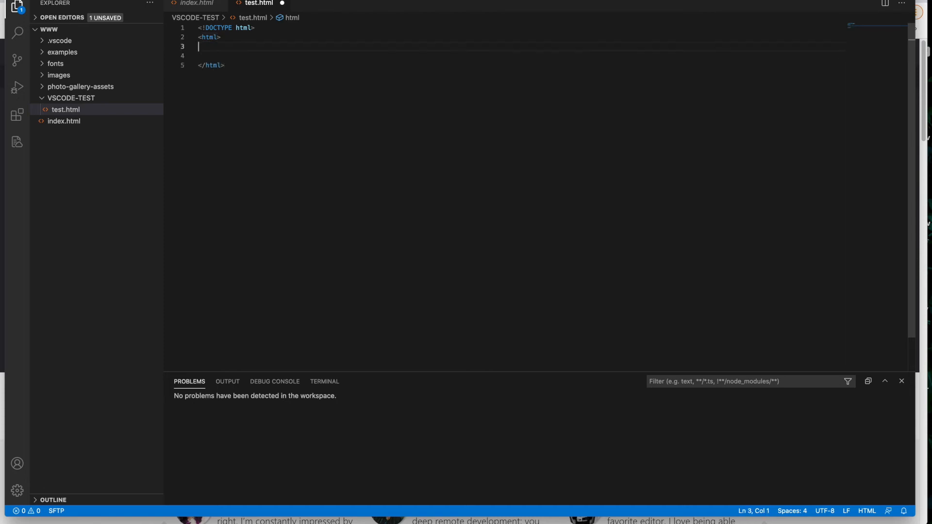
{"action": "type", "text": "<heade"}
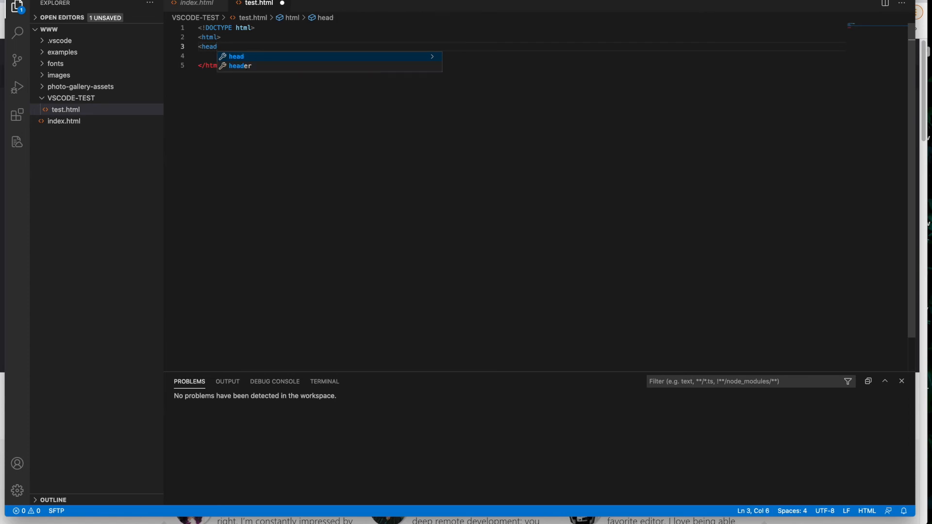
{"action": "key", "text": "Enter"}
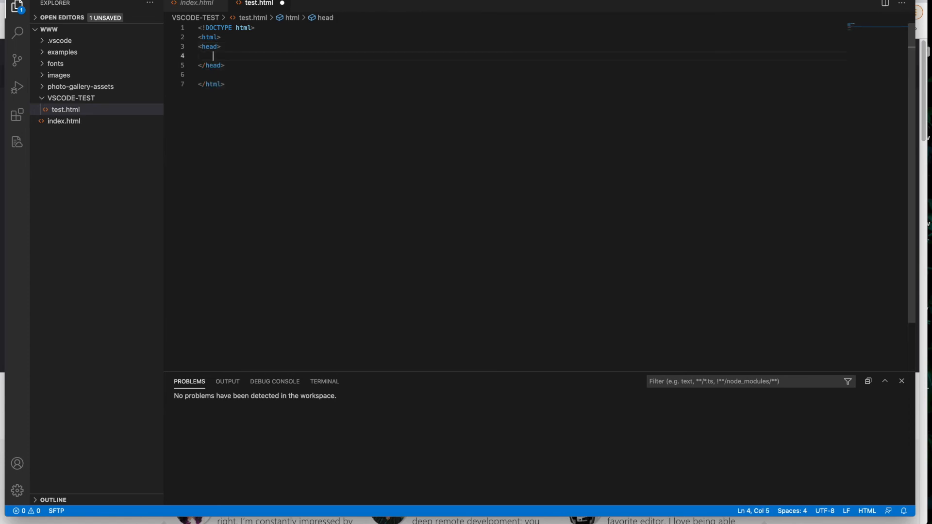
{"action": "type", "text": "<title></title>"}
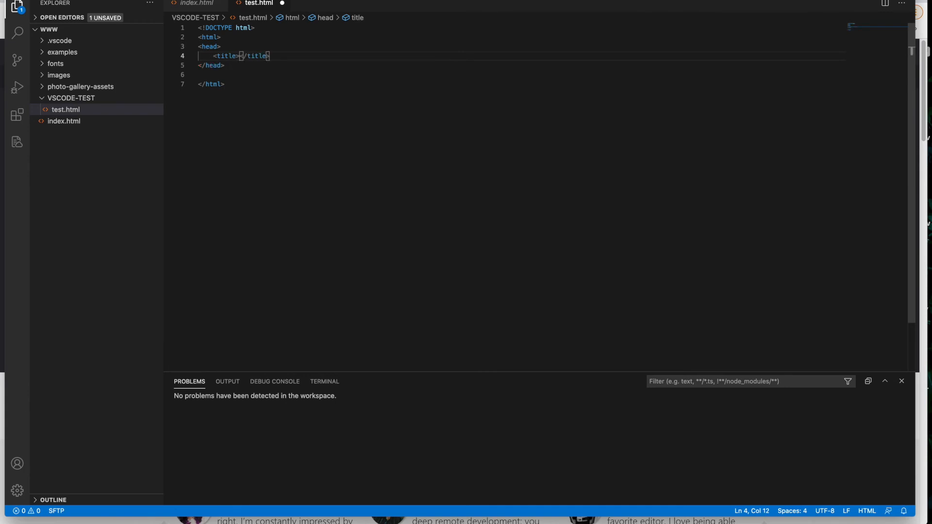
{"action": "type", "text": "T"}
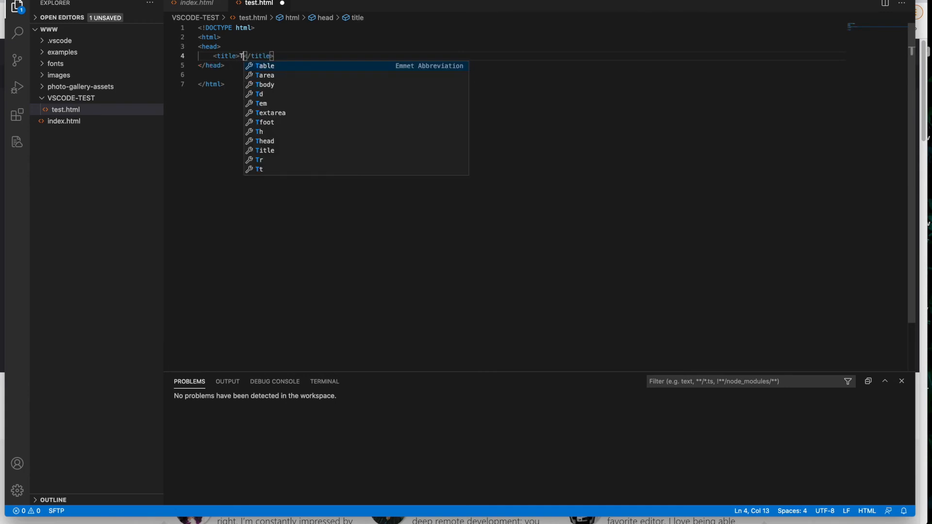
{"action": "type", "text": "EST"}
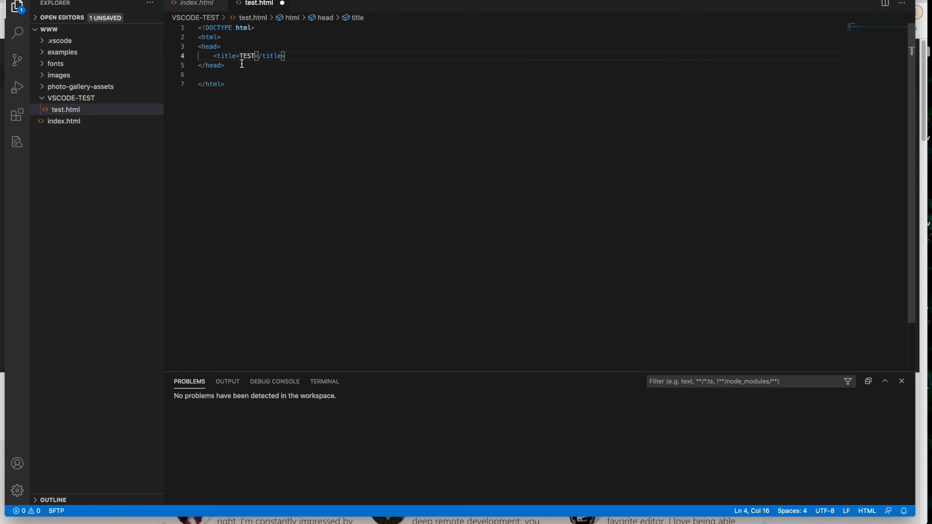
{"action": "key", "text": "Enter"}
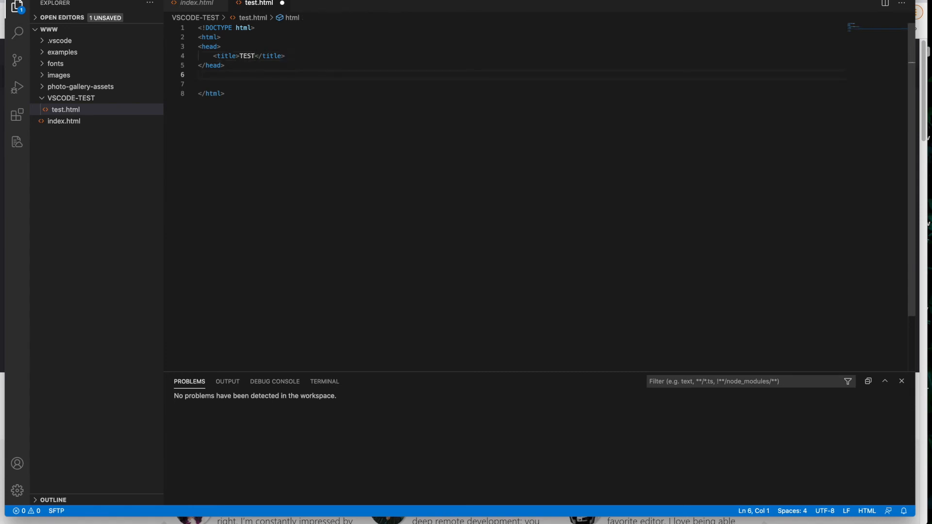
Step: Add the body element containing an h1 heading reading TEST
{"action": "type", "text": "<"}
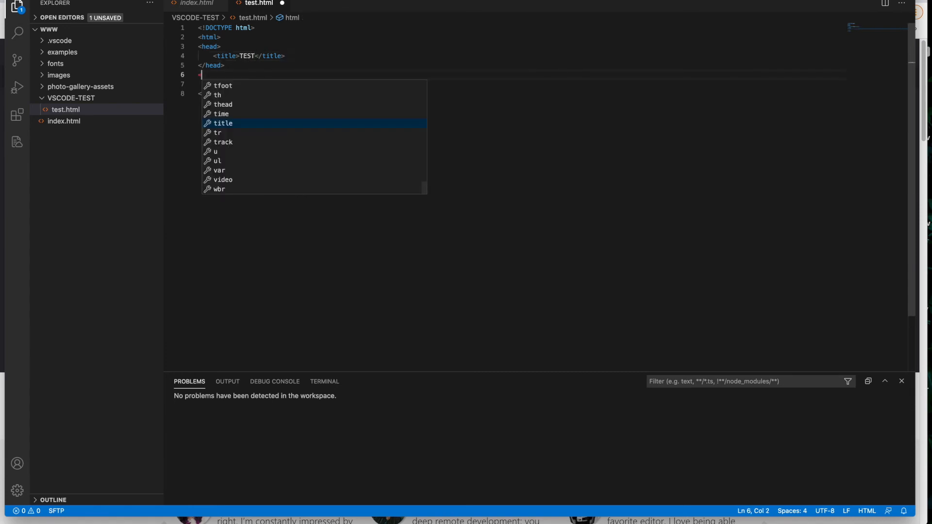
{"action": "type", "text": "body>"}
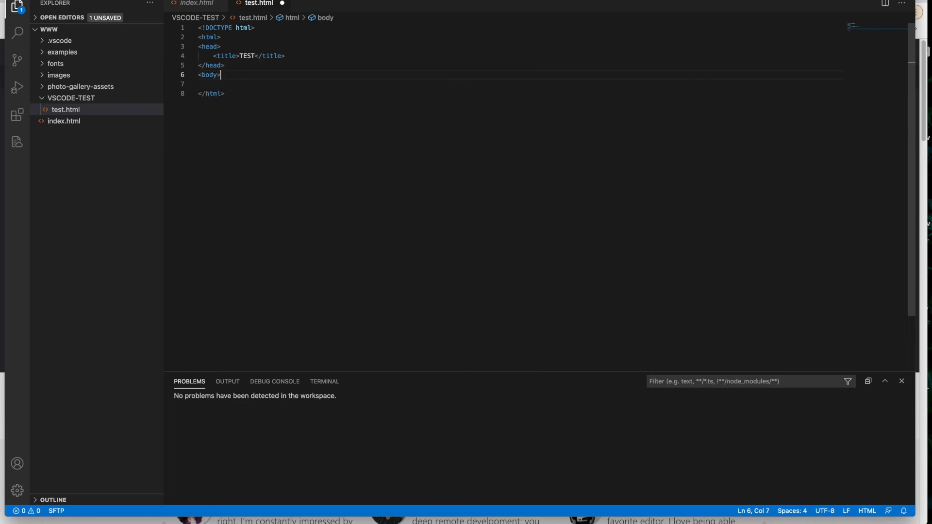
{"action": "key", "text": "Enter"}
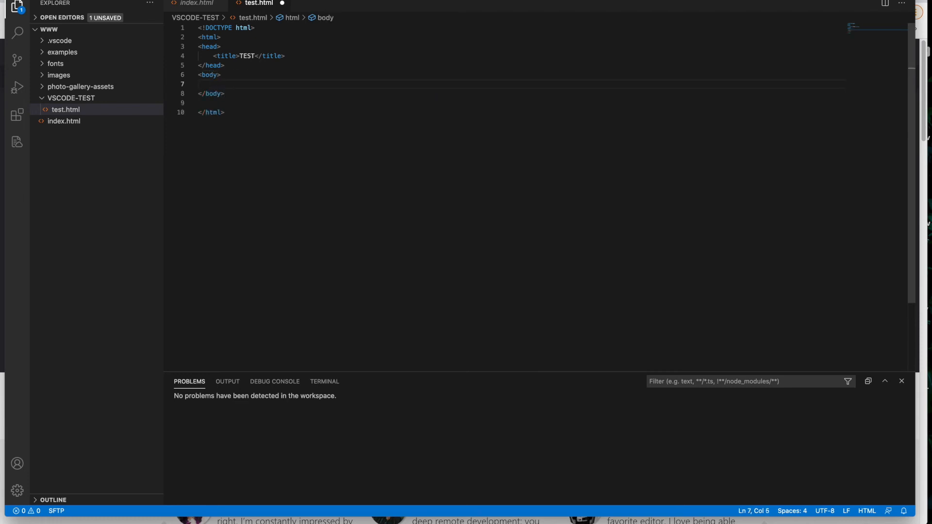
{"action": "type", "text": "<h1></h1>"}
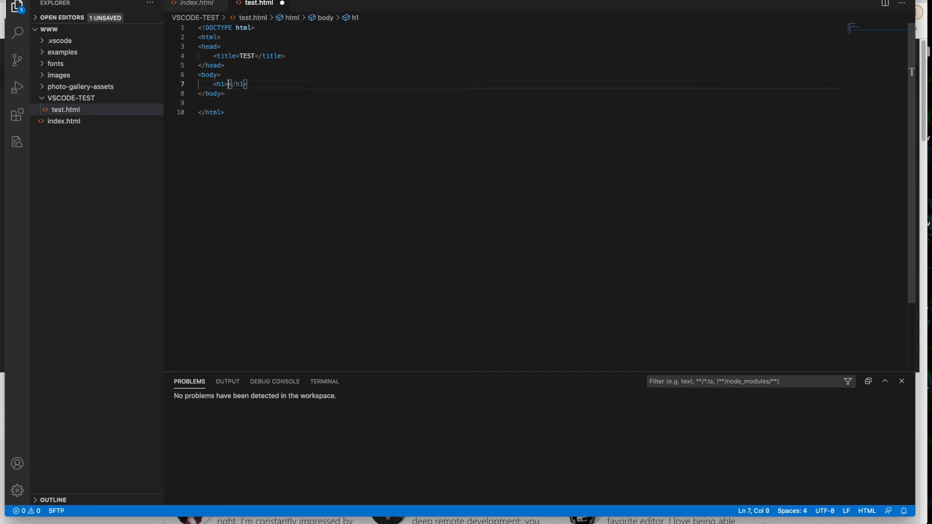
{"action": "type", "text": "TEST"}
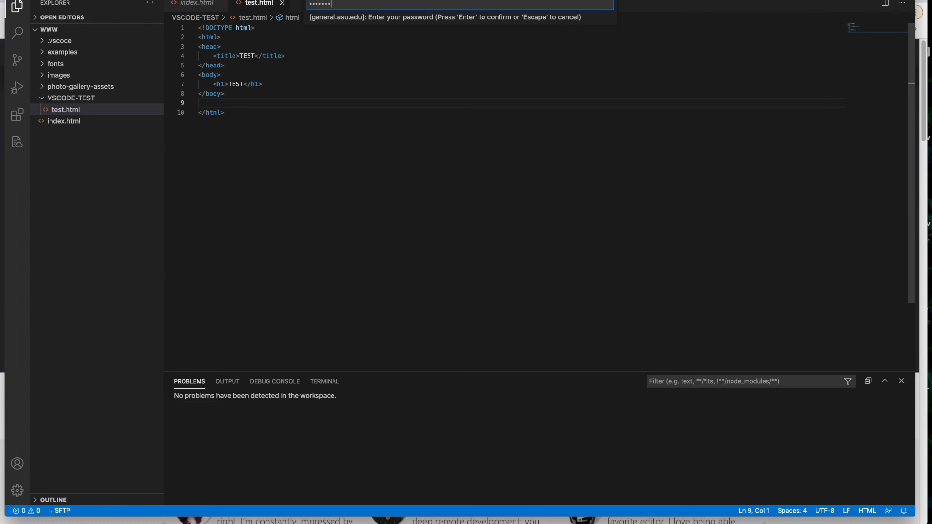
Step: Confirm the SFTP server password so test.html uploads to the ASU server
{"action": "key", "text": "Enter"}
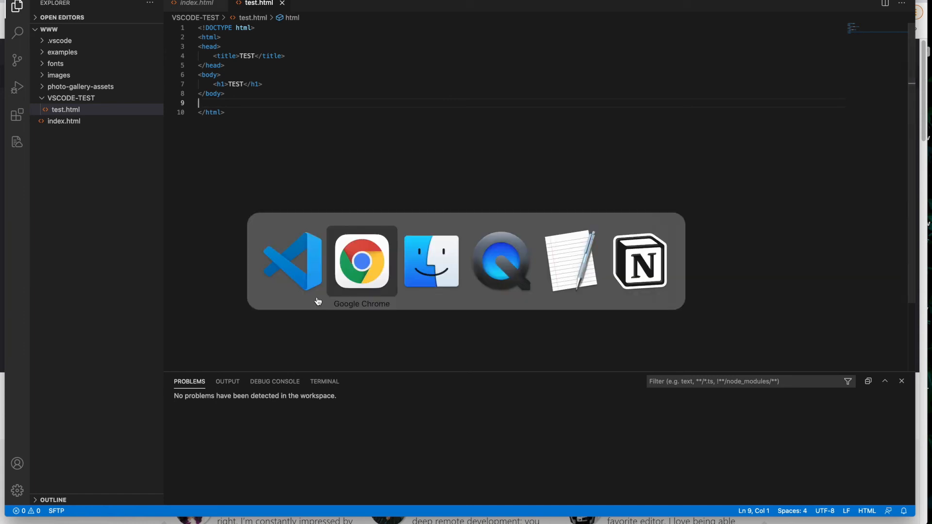
Step: In Chrome's ASU My Files, browse into www/VSCODE-TEST and download the synced test.html
{"action": "left_click", "coordinate": [361, 261]}
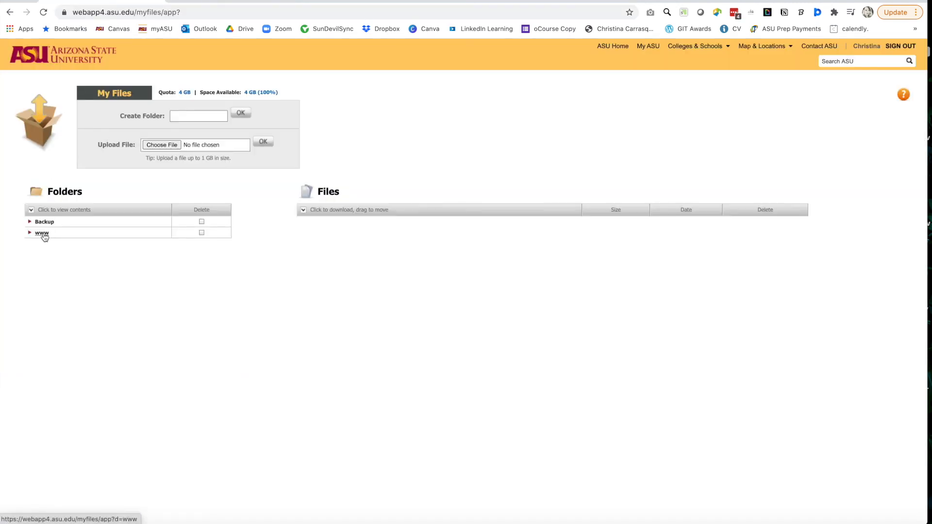
{"action": "left_click", "coordinate": [41, 232]}
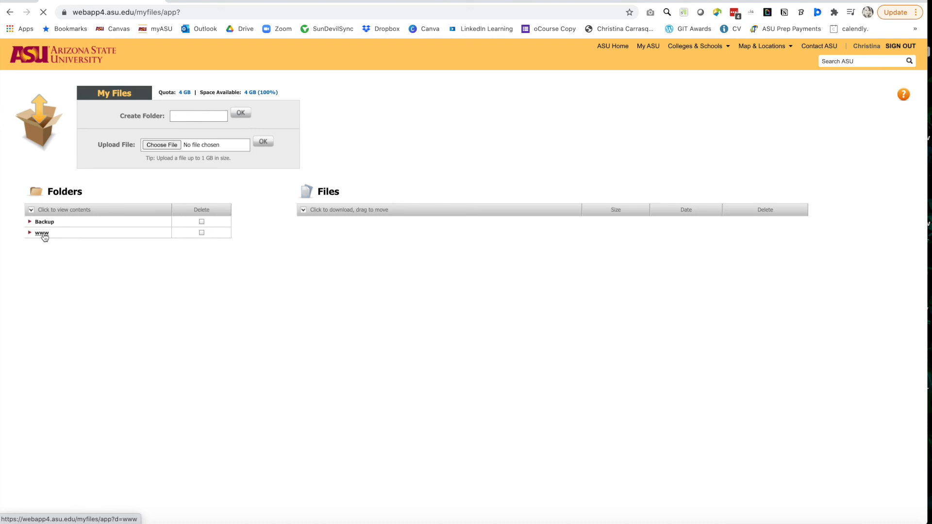
{"action": "left_click", "coordinate": [42, 232]}
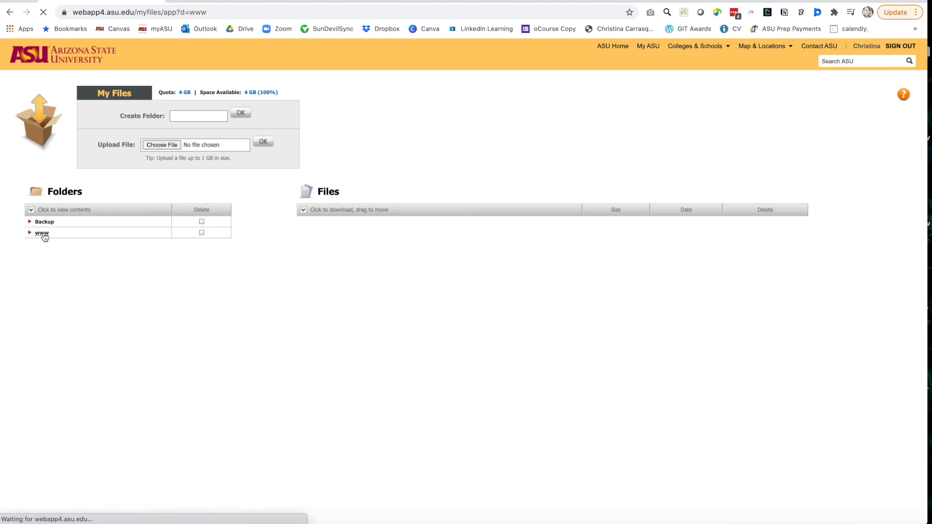
{"action": "left_click", "coordinate": [42, 232]}
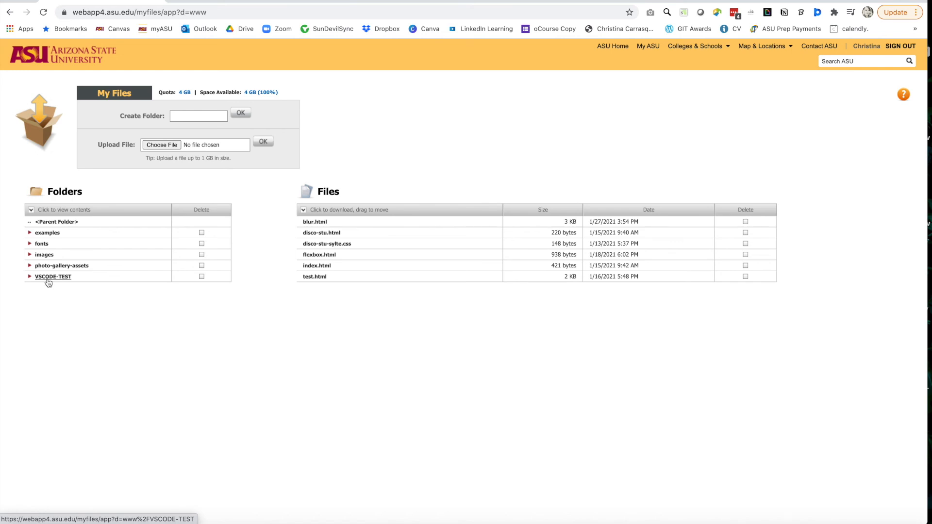
{"action": "left_click", "coordinate": [53, 276]}
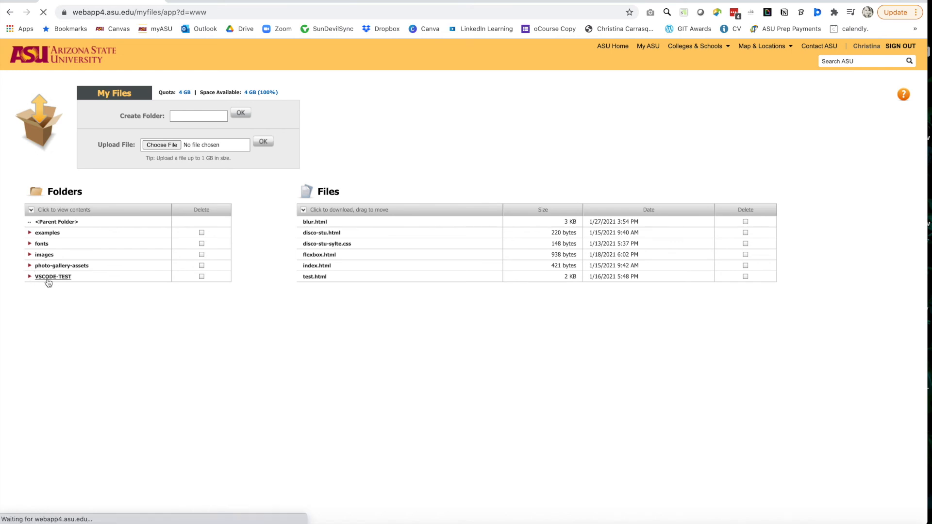
{"action": "left_click", "coordinate": [53, 276]}
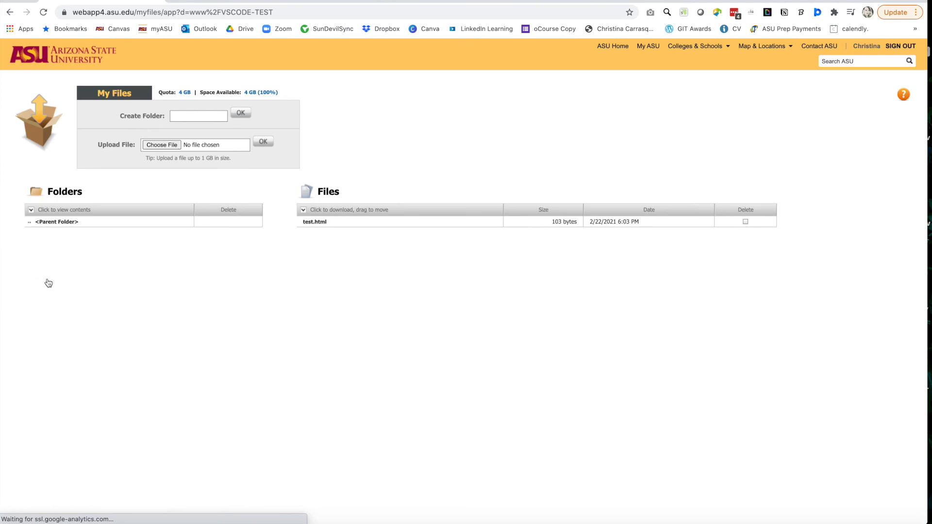
{"action": "mouse_move", "coordinate": [315, 221]}
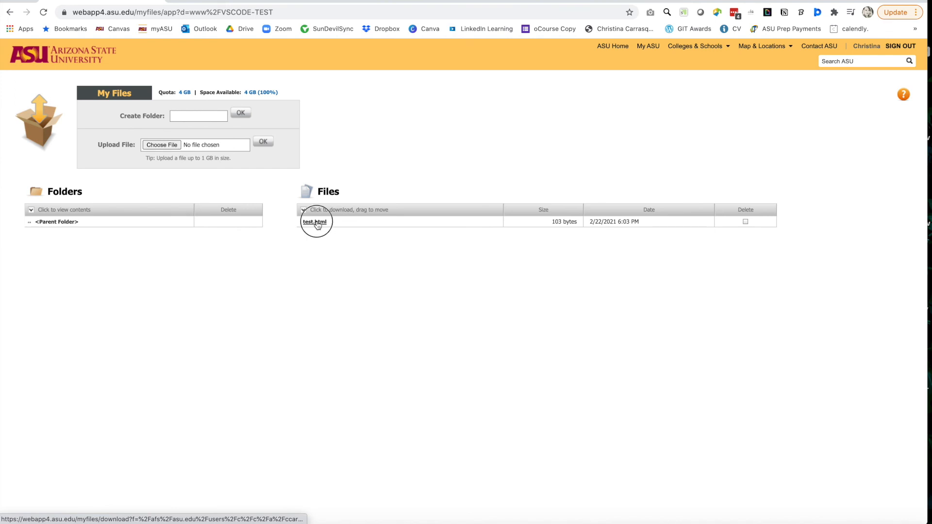
{"action": "left_click", "coordinate": [314, 221]}
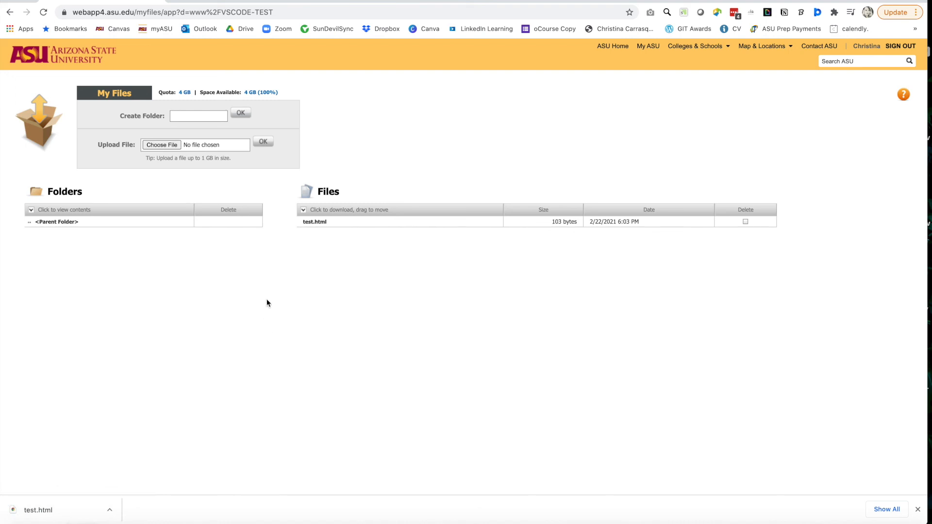
{"action": "mouse_move", "coordinate": [301, 220]}
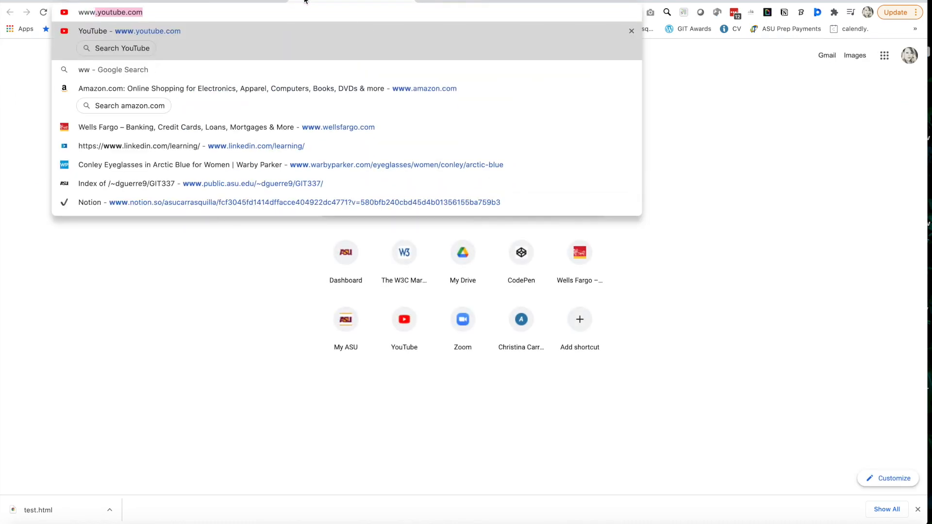
{"action": "type", "text": "www.public.asu.edu/~ccarra1"}
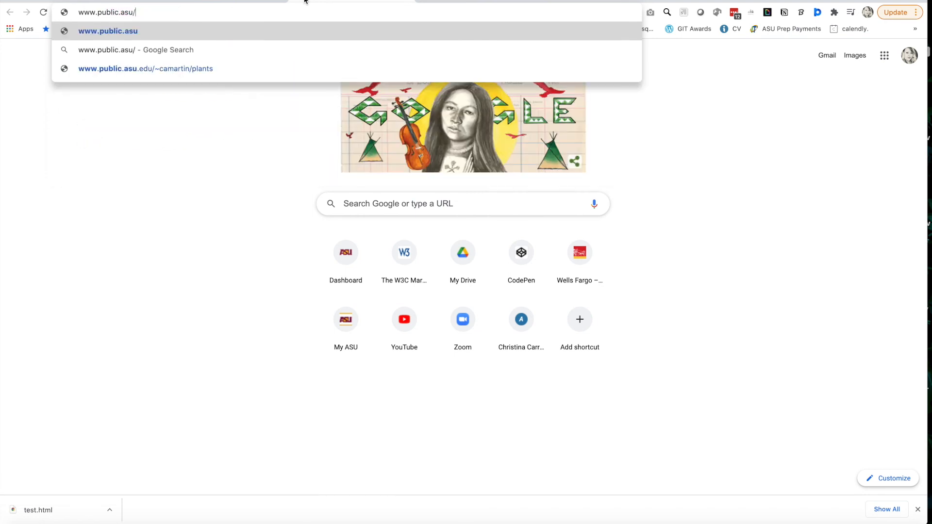
{"action": "type", "text": "edu/"}
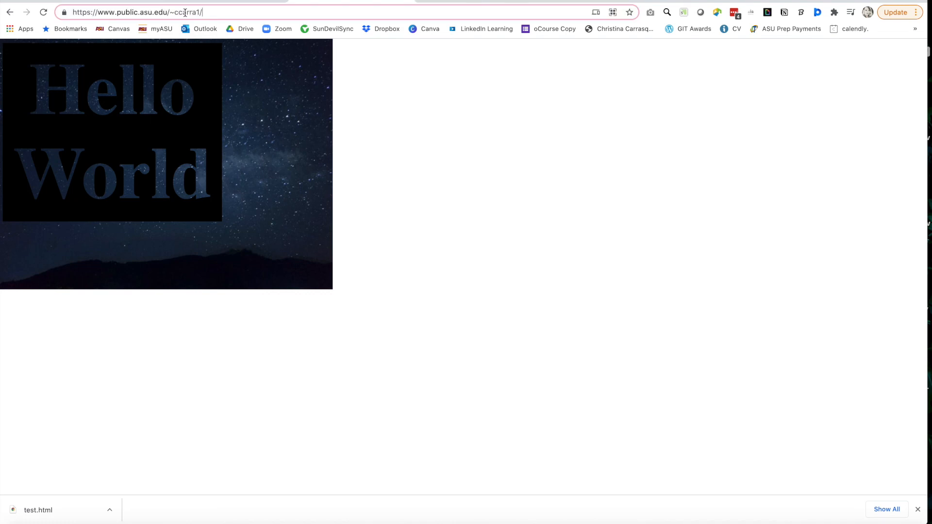
{"action": "type", "text": "VSCODE"}
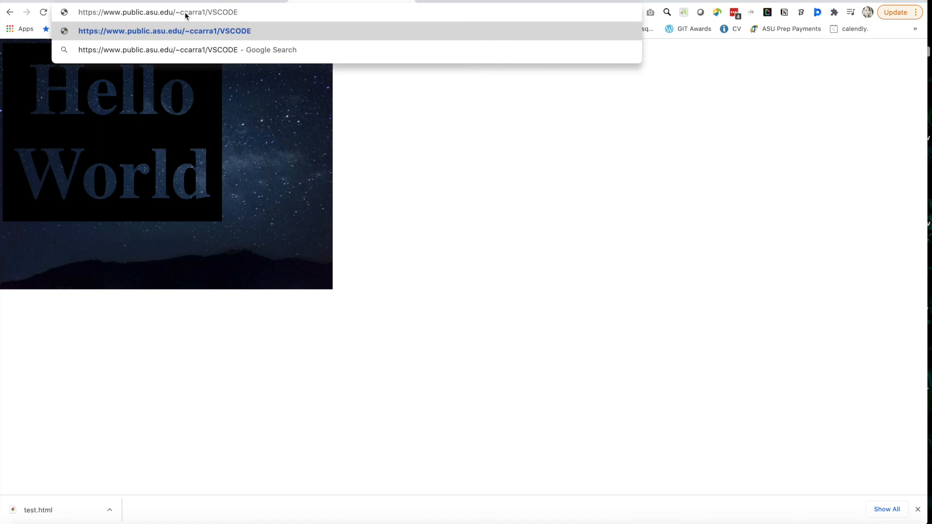
{"action": "type", "text": "-"}
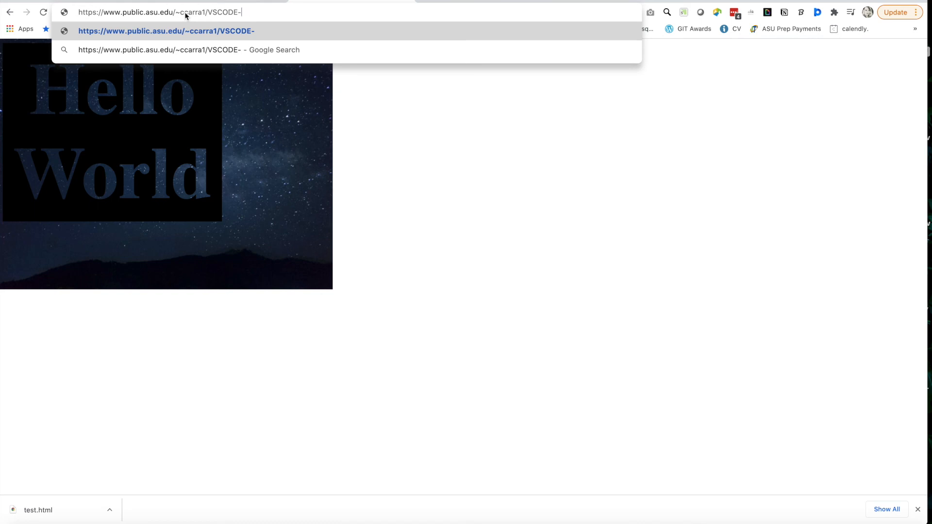
{"action": "type", "text": "TES"}
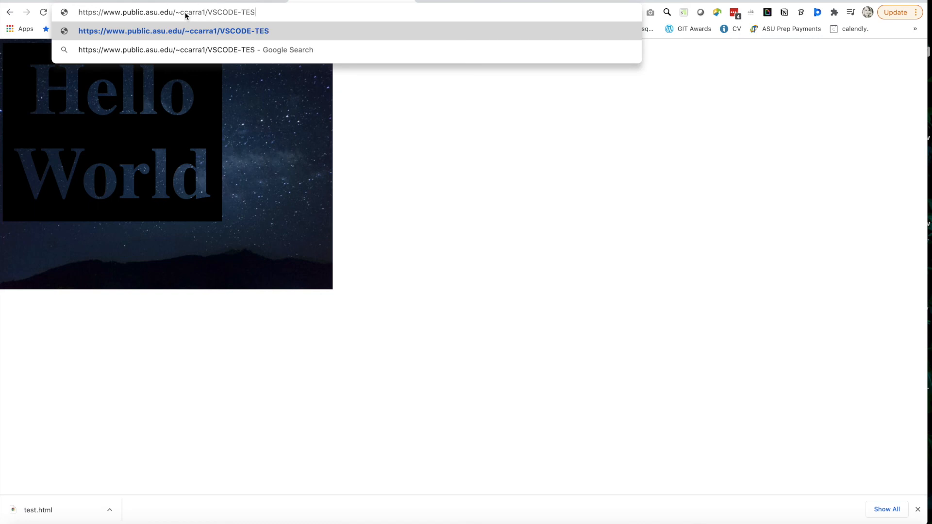
{"action": "type", "text": "T"}
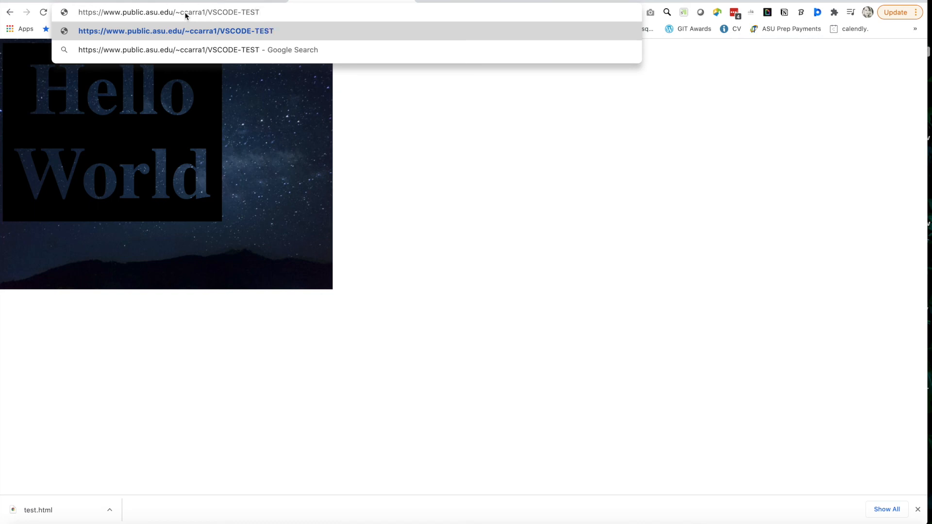
{"action": "type", "text": "/"}
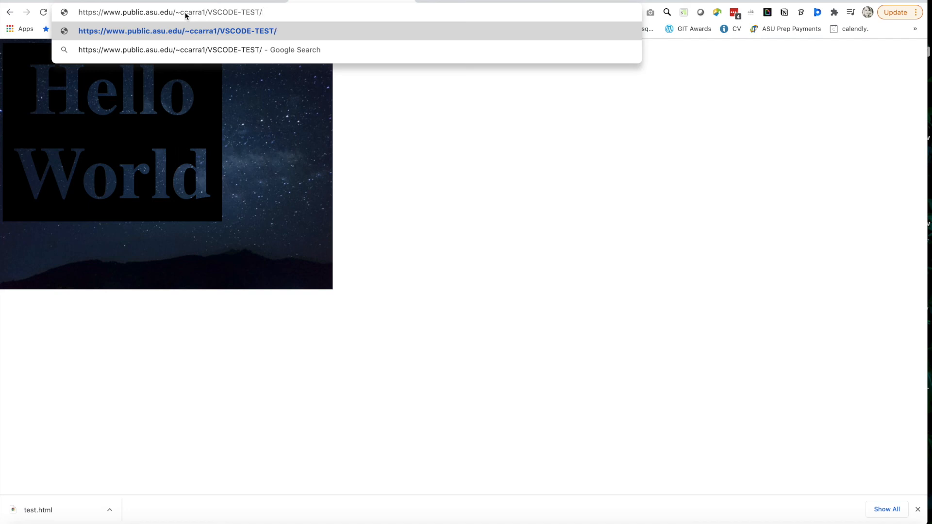
{"action": "type", "text": "test.html"}
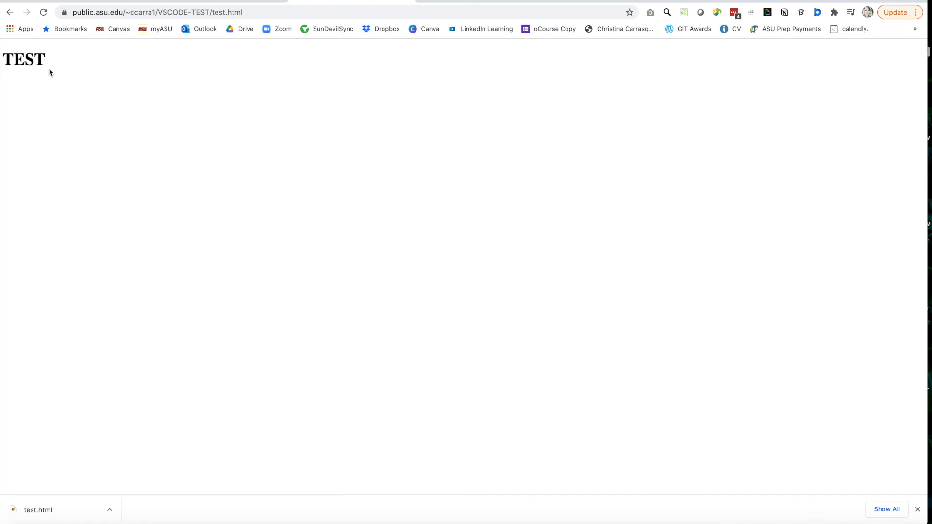
{"action": "double_click", "coordinate": [23, 59]}
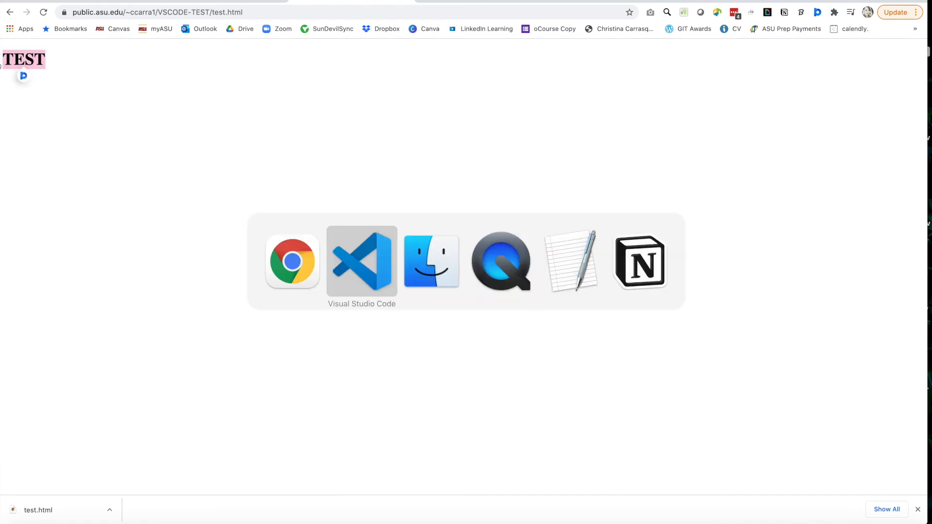
{"action": "left_click", "coordinate": [362, 262]}
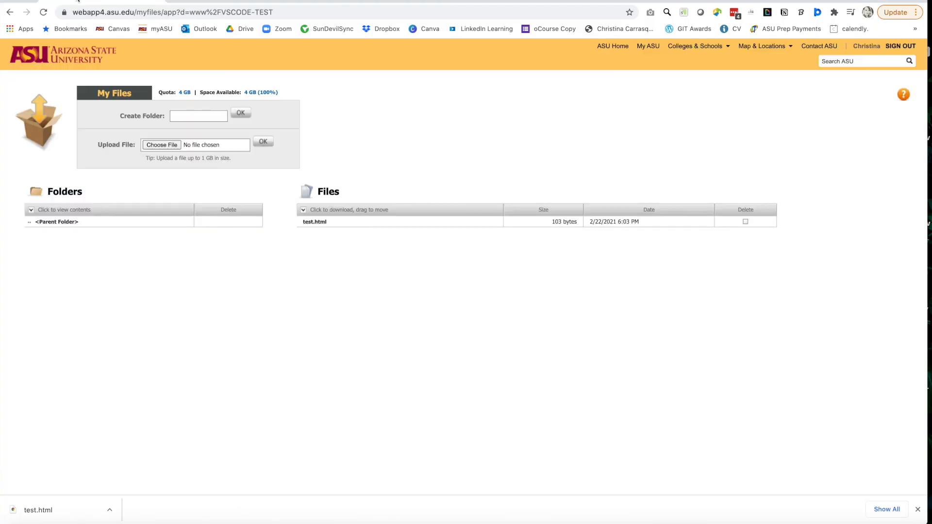
{"action": "left_click", "coordinate": [315, 221]}
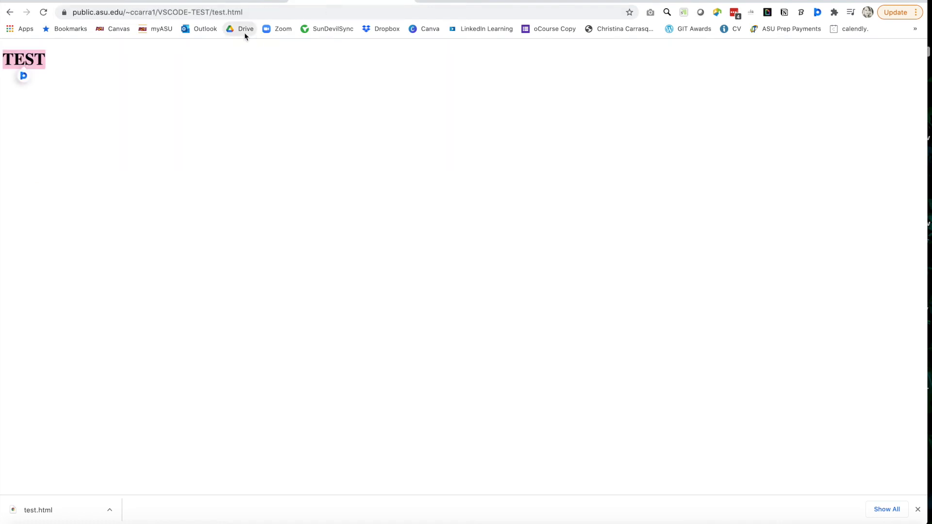
{"action": "left_click", "coordinate": [158, 12]}
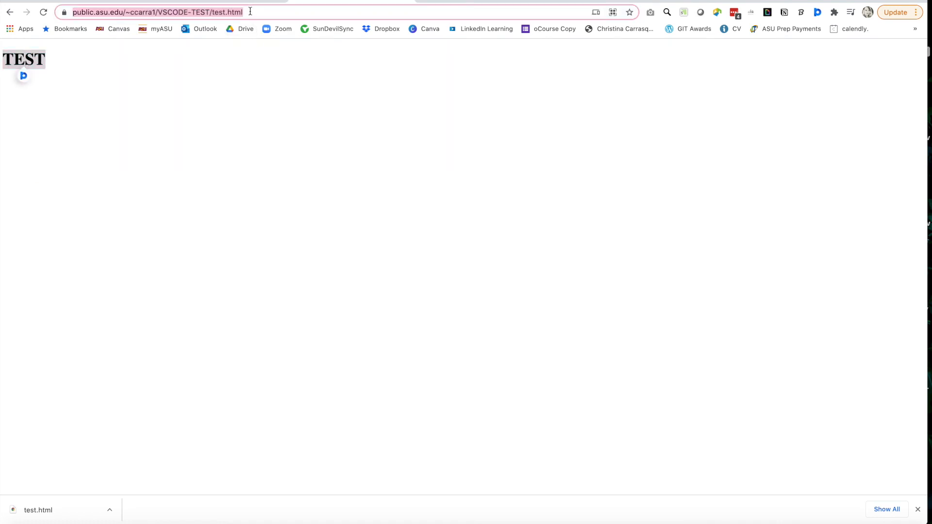